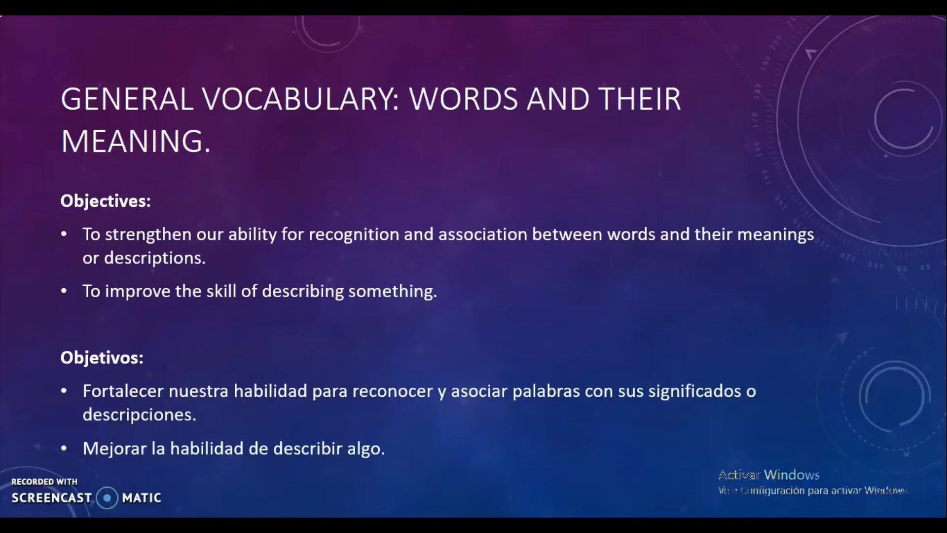
Advance to the slide picturing a telephone, smartphone and laptop
{"action": "key", "text": "Right"}
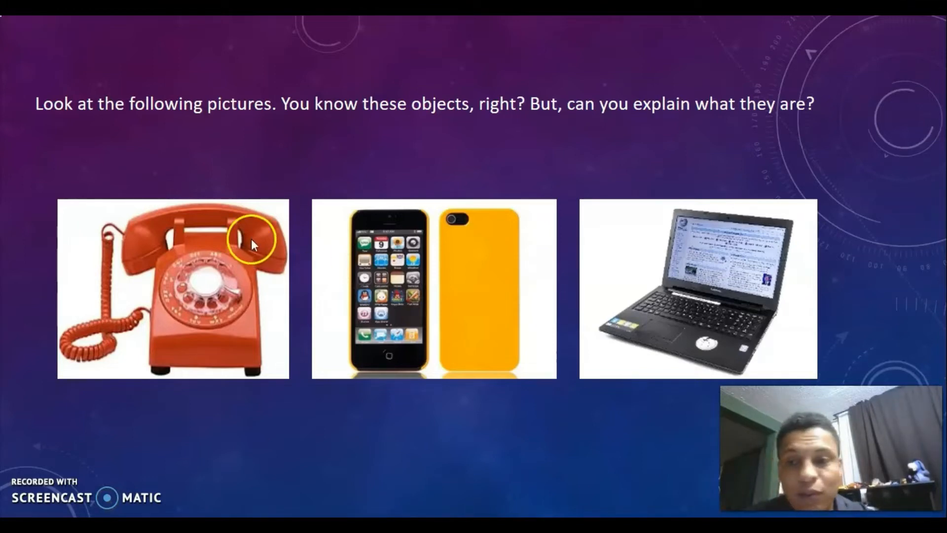
{"action": "mouse_move", "coordinate": [270, 354]}
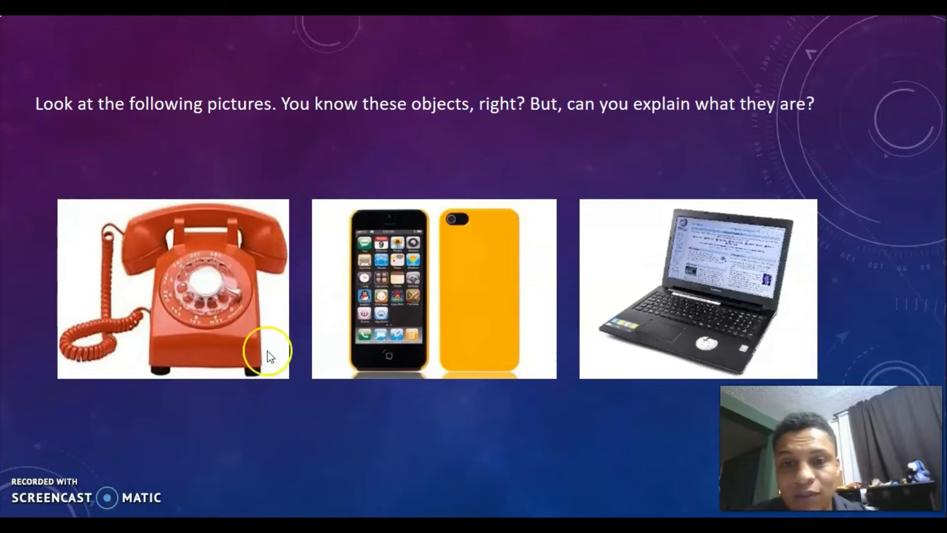
{"action": "mouse_move", "coordinate": [412, 225]}
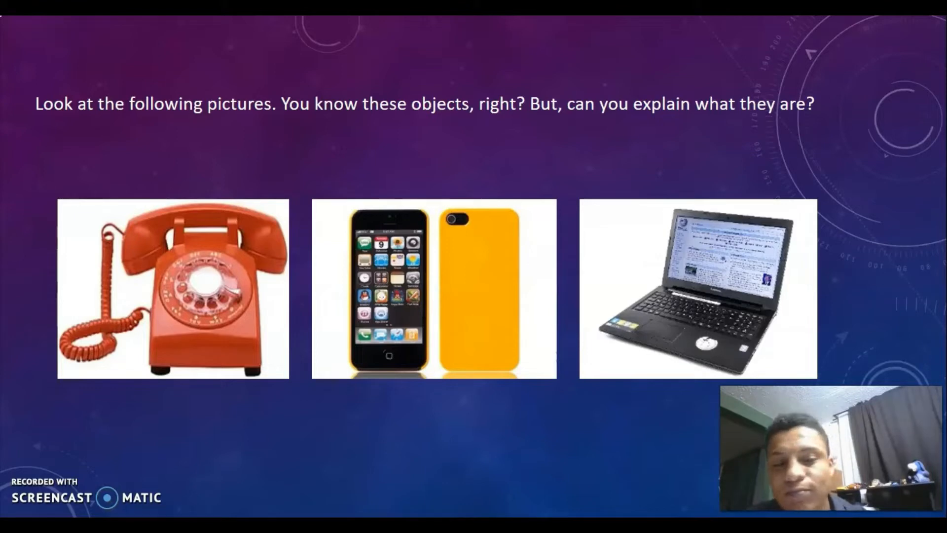
Advance to the slide matching Telephone, Smartphone and Laptop to lettered descriptions
{"action": "key", "text": "Right"}
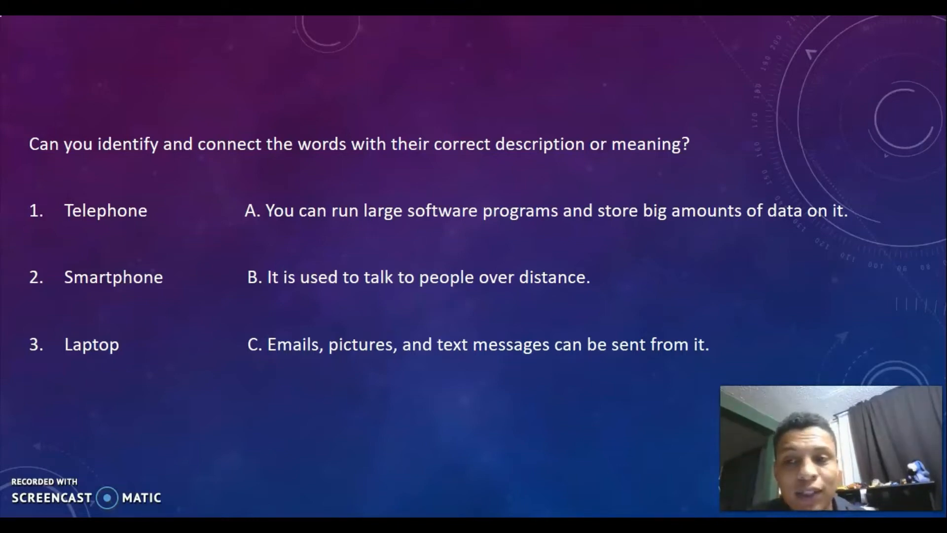
{"action": "left_click", "coordinate": [106, 211]}
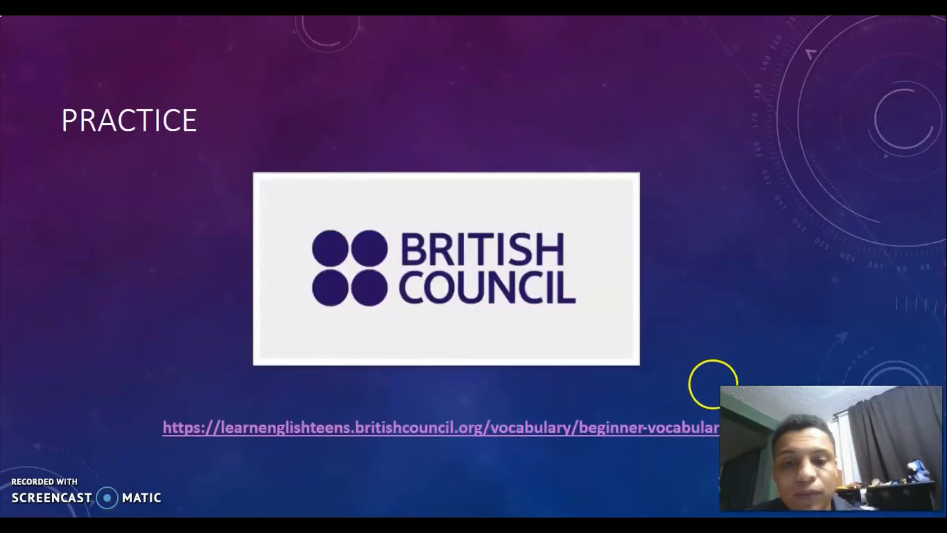
{"action": "mouse_move", "coordinate": [634, 399]}
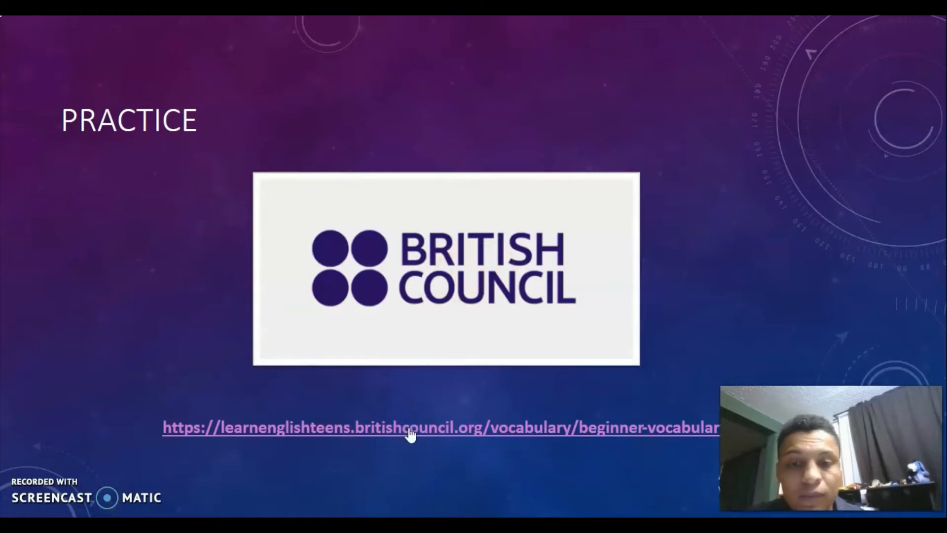
Follow the slide's link to the LearnEnglish Teens beginner vocabulary page and browse down the topic tiles
{"action": "left_click", "coordinate": [411, 427]}
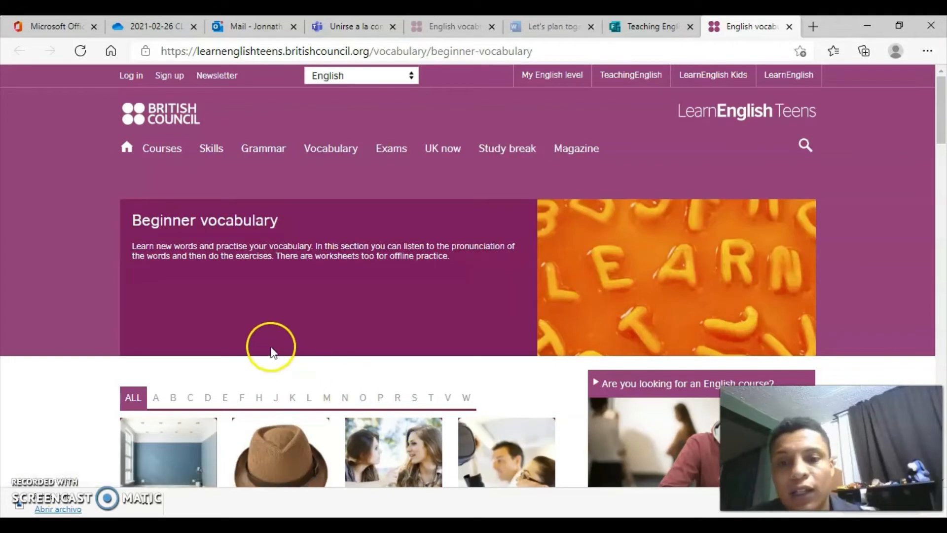
{"action": "scroll", "scroll_direction": "down", "scroll_amount": 3}
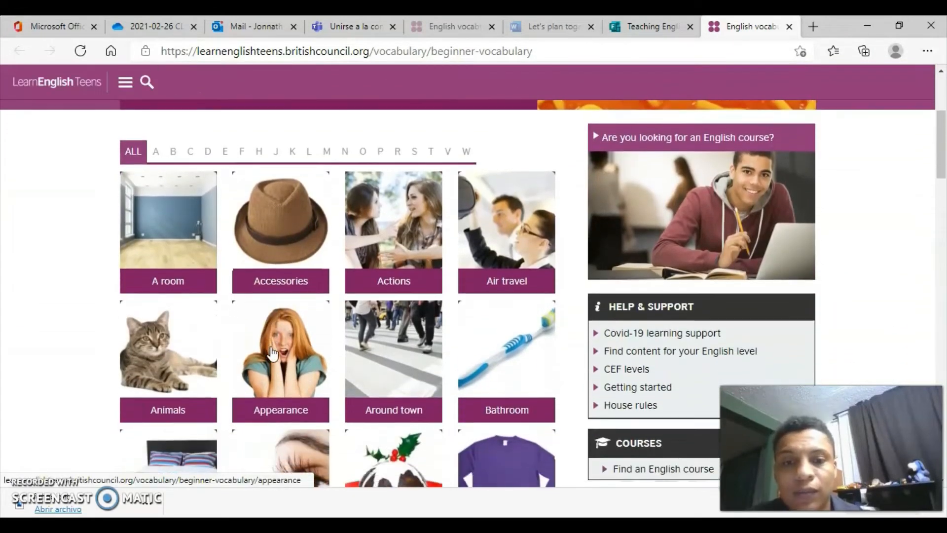
{"action": "scroll", "scroll_direction": "down", "scroll_amount": 3}
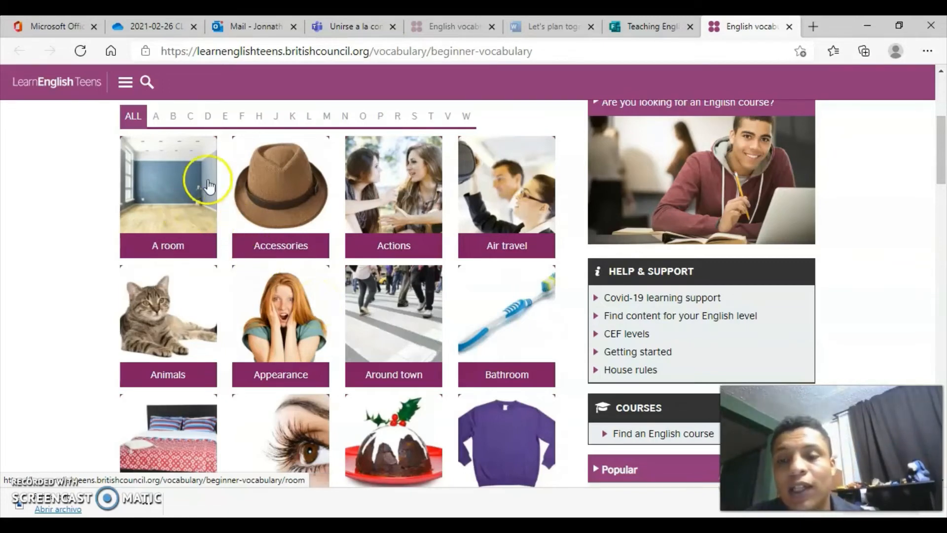
{"action": "mouse_move", "coordinate": [185, 227]}
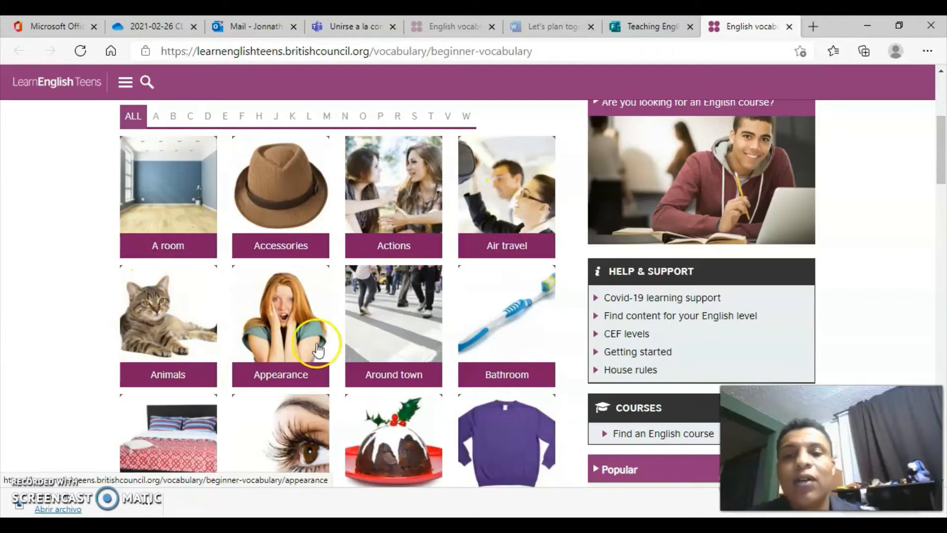
{"action": "scroll", "scroll_direction": "down", "scroll_amount": 3}
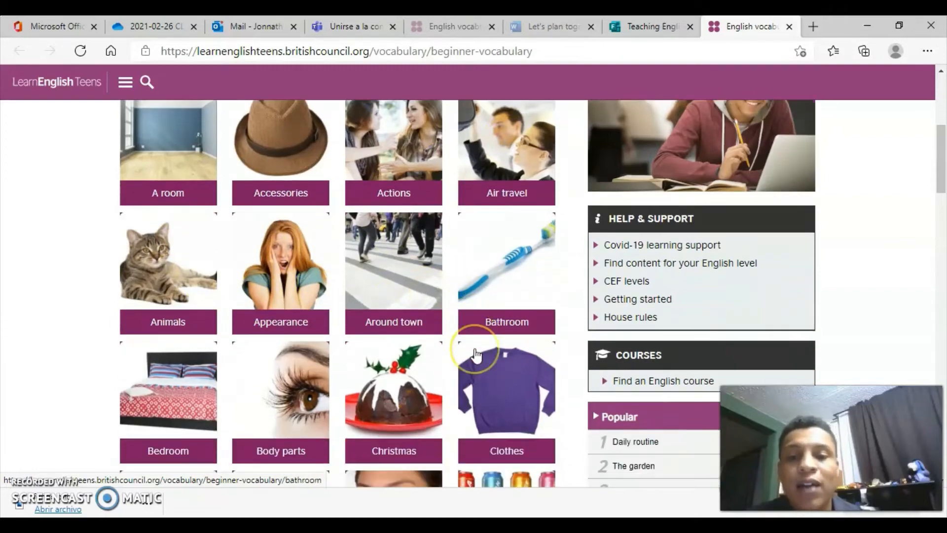
{"action": "scroll", "scroll_direction": "down", "scroll_amount": 3}
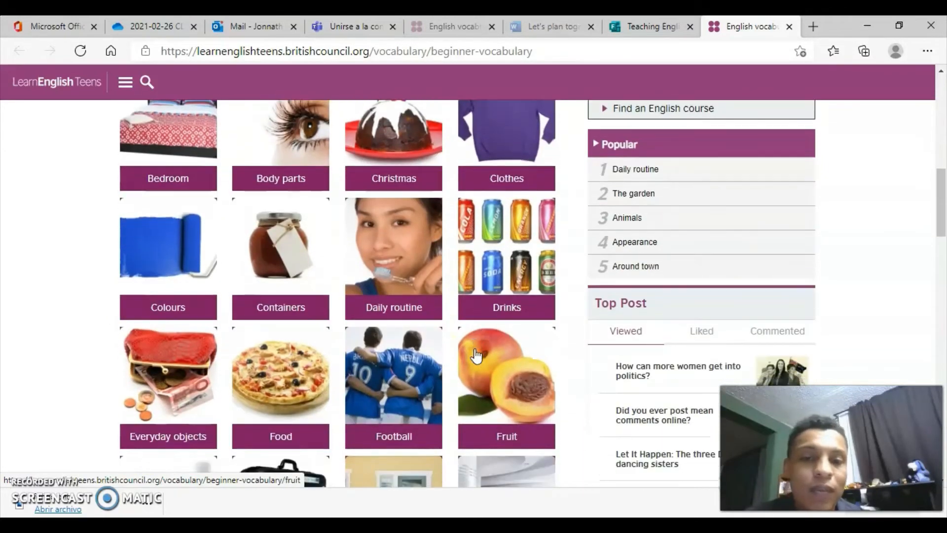
{"action": "scroll", "scroll_direction": "down", "scroll_amount": 3}
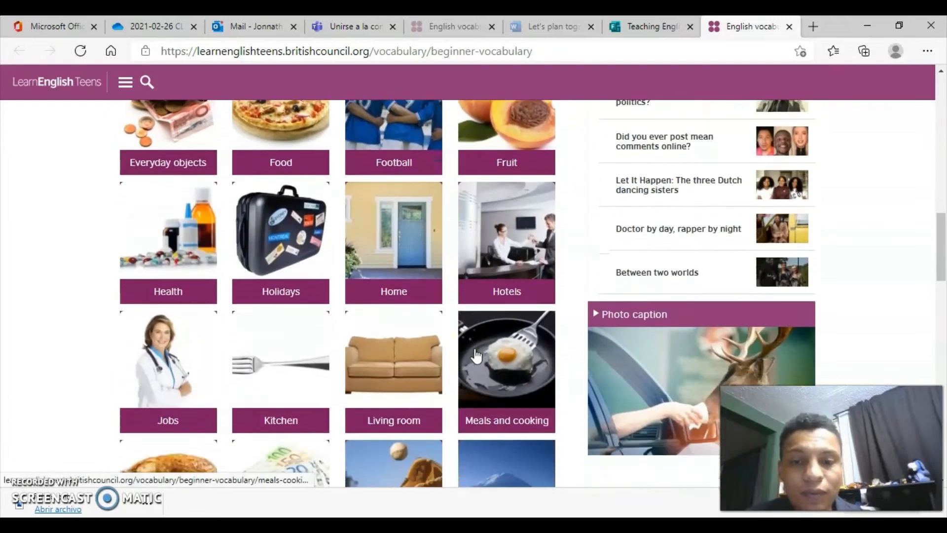
{"action": "scroll", "scroll_direction": "down", "scroll_amount": 3}
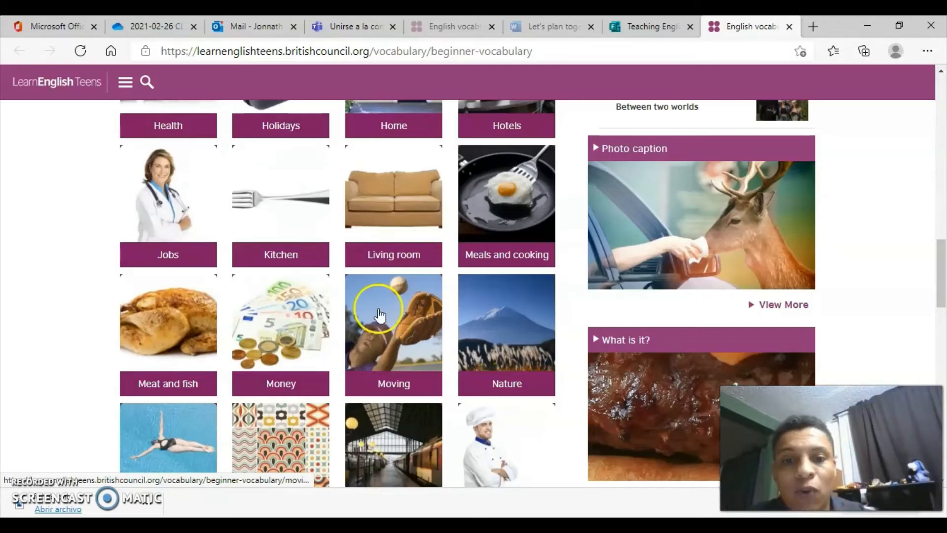
Scroll further through the topic grid from A room down to Vegetables and back
{"action": "scroll", "scroll_direction": "down", "scroll_amount": 3}
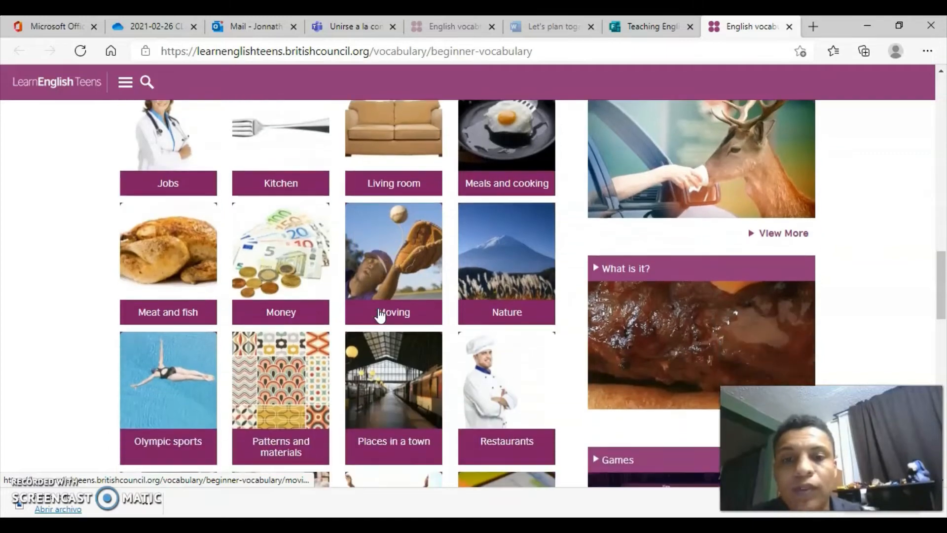
{"action": "scroll", "scroll_direction": "down", "scroll_amount": 3}
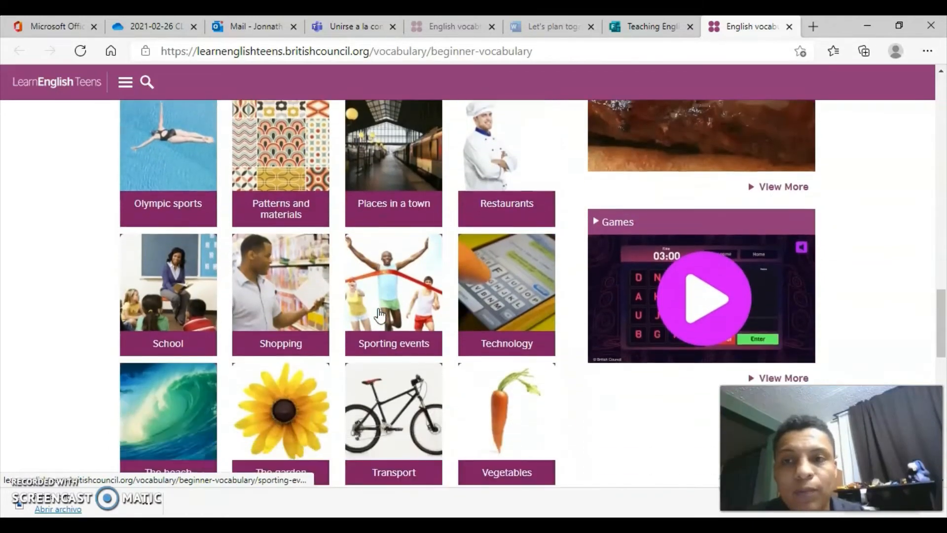
{"action": "scroll", "scroll_direction": "down", "scroll_amount": 3}
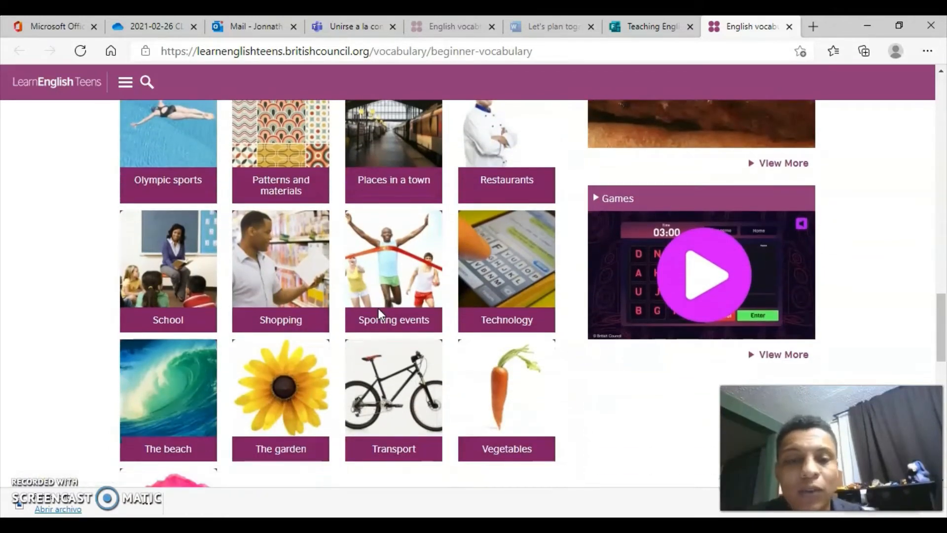
{"action": "scroll", "scroll_direction": "down", "scroll_amount": 3}
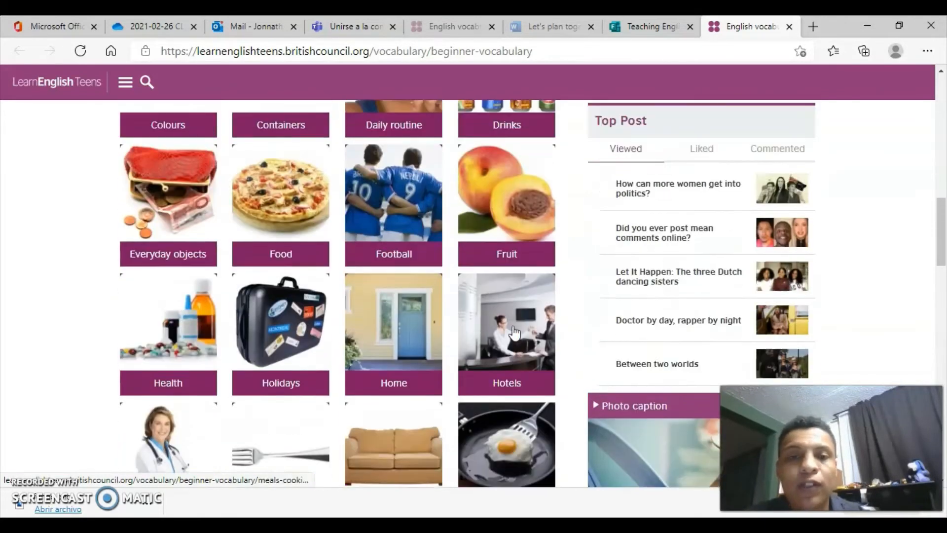
{"action": "scroll", "scroll_direction": "down", "scroll_amount": 3}
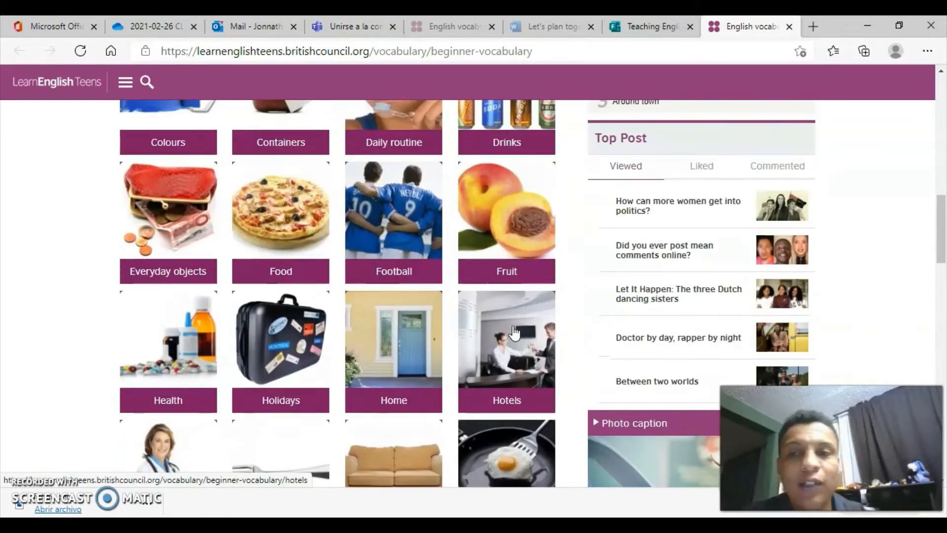
{"action": "scroll", "scroll_direction": "up", "scroll_amount": 3}
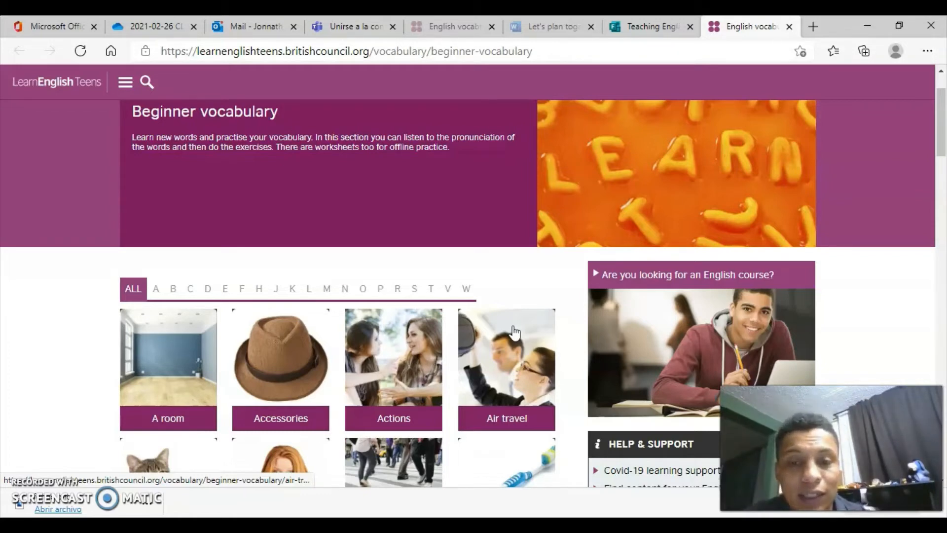
{"action": "scroll", "scroll_direction": "down", "scroll_amount": 3}
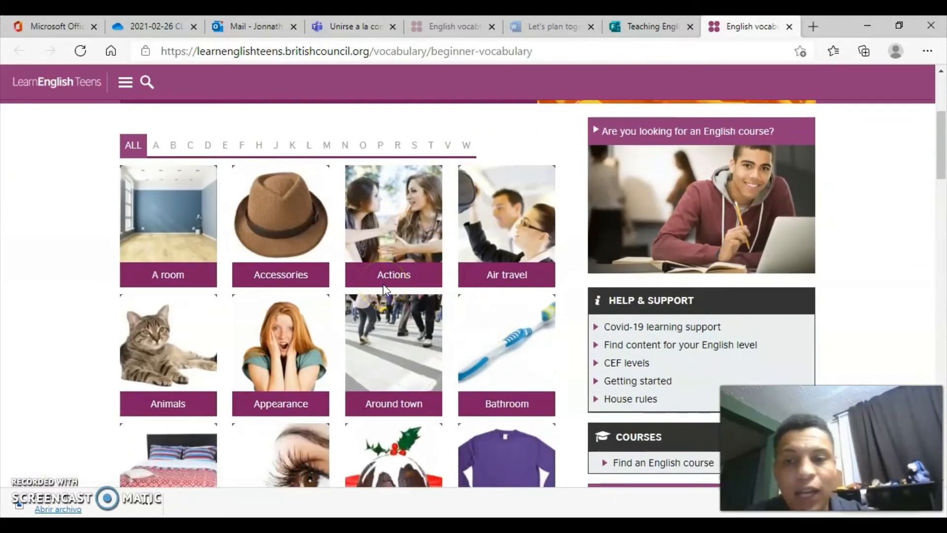
{"action": "scroll", "scroll_direction": "down", "scroll_amount": 3}
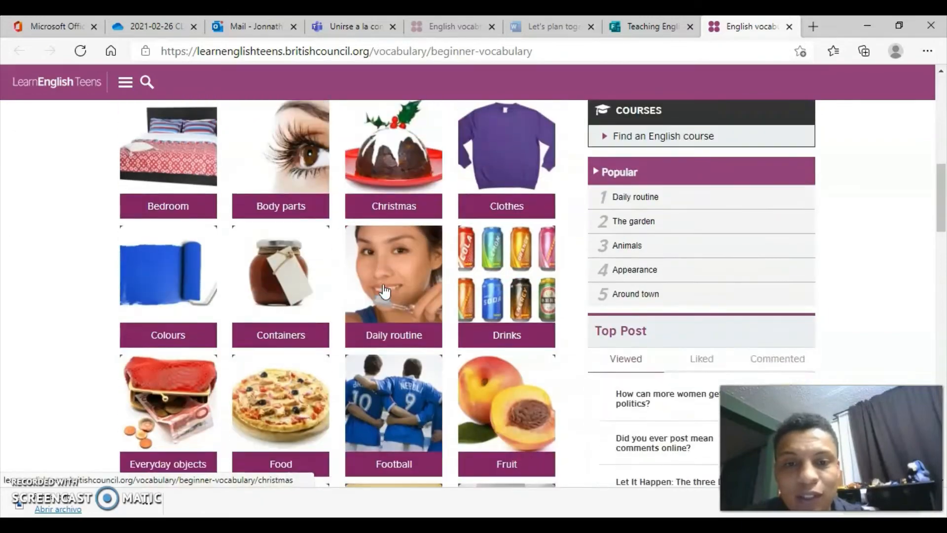
{"action": "scroll", "scroll_direction": "down", "scroll_amount": 3}
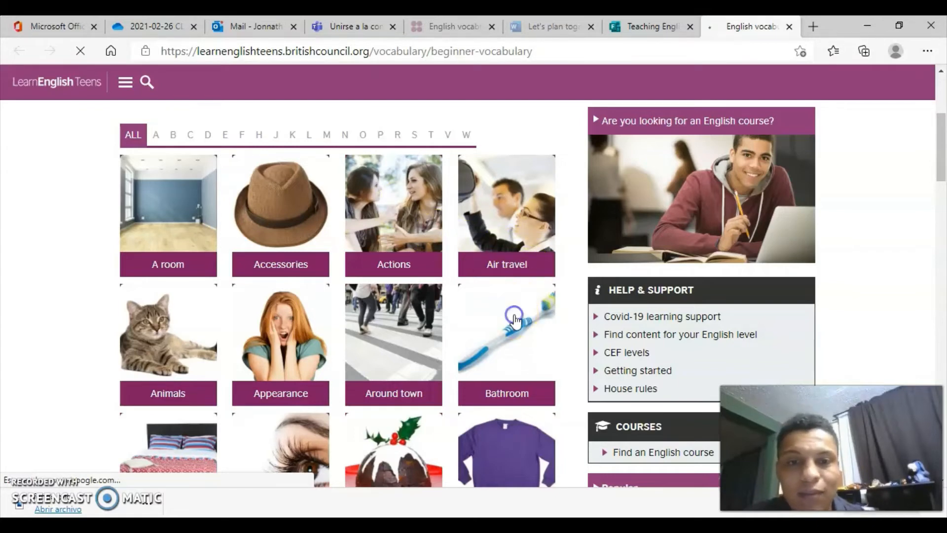
Enter the Bathroom exercises and match bath and toilet to their pictures
{"action": "left_click", "coordinate": [506, 335]}
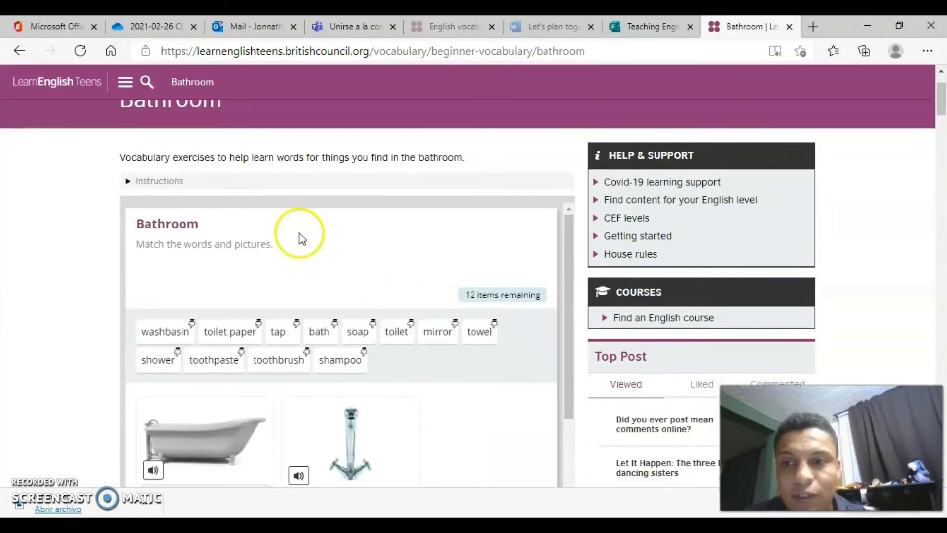
{"action": "mouse_move", "coordinate": [163, 242]}
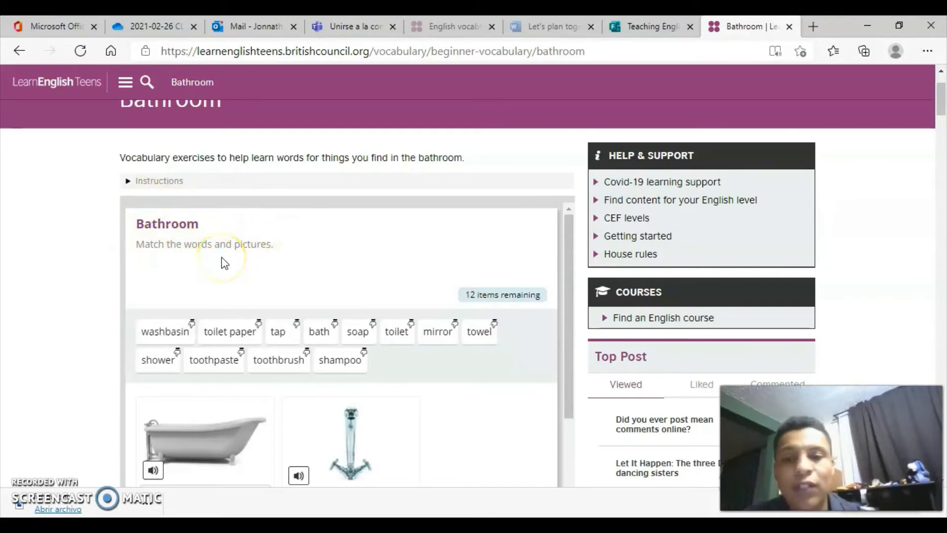
{"action": "mouse_move", "coordinate": [115, 314]}
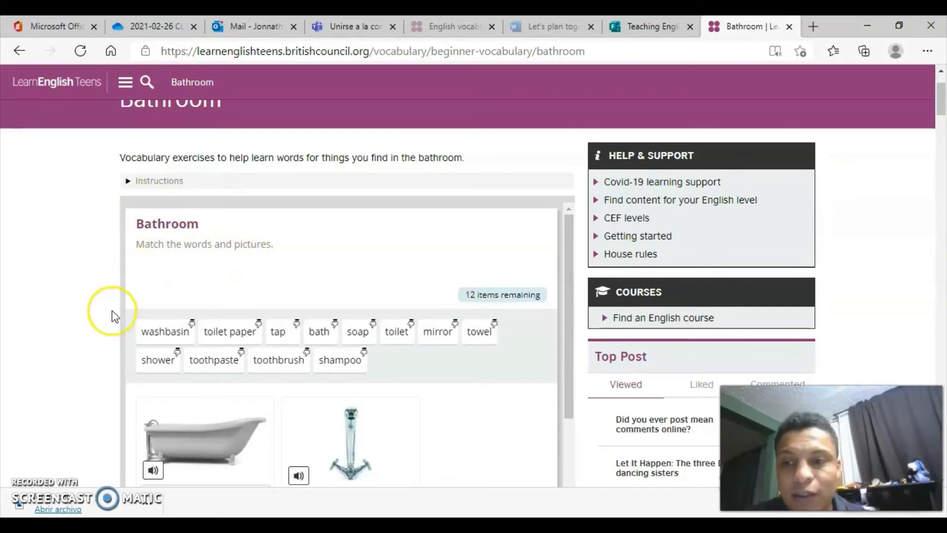
{"action": "scroll", "scroll_direction": "down", "scroll_amount": 3}
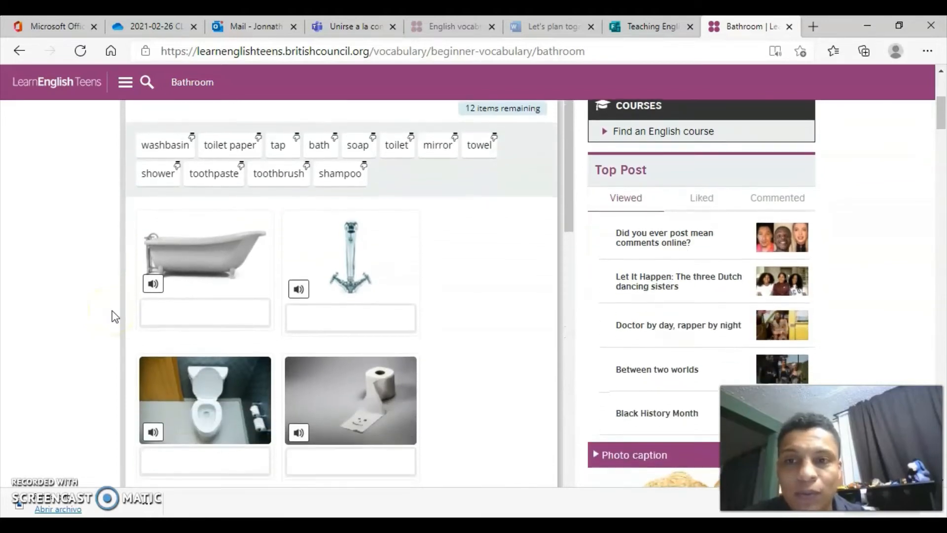
{"action": "scroll", "scroll_direction": "down", "scroll_amount": 3}
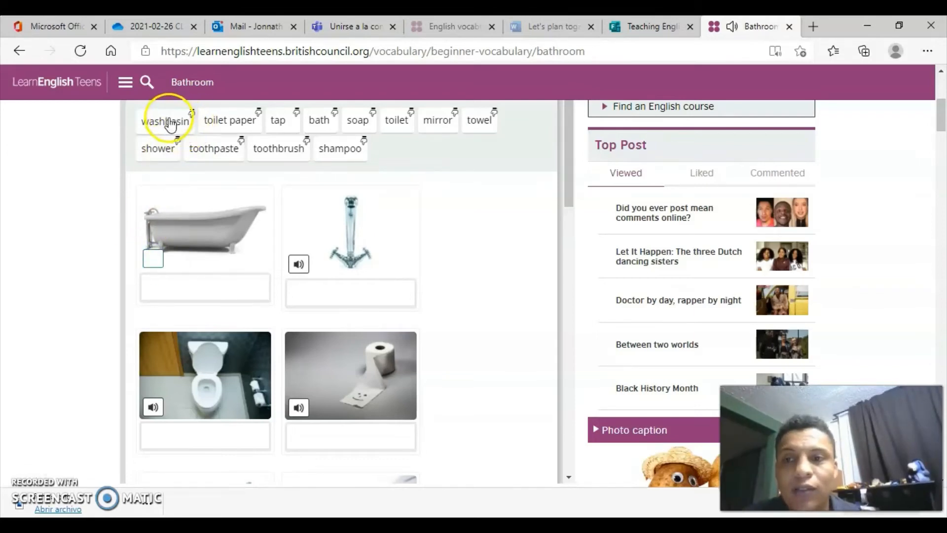
{"action": "mouse_move", "coordinate": [310, 125]}
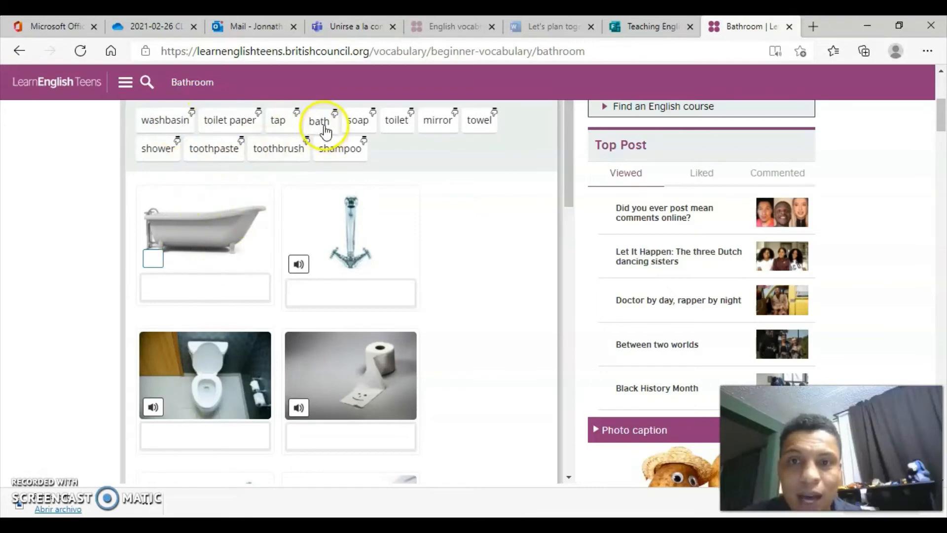
{"action": "left_click", "coordinate": [319, 119]}
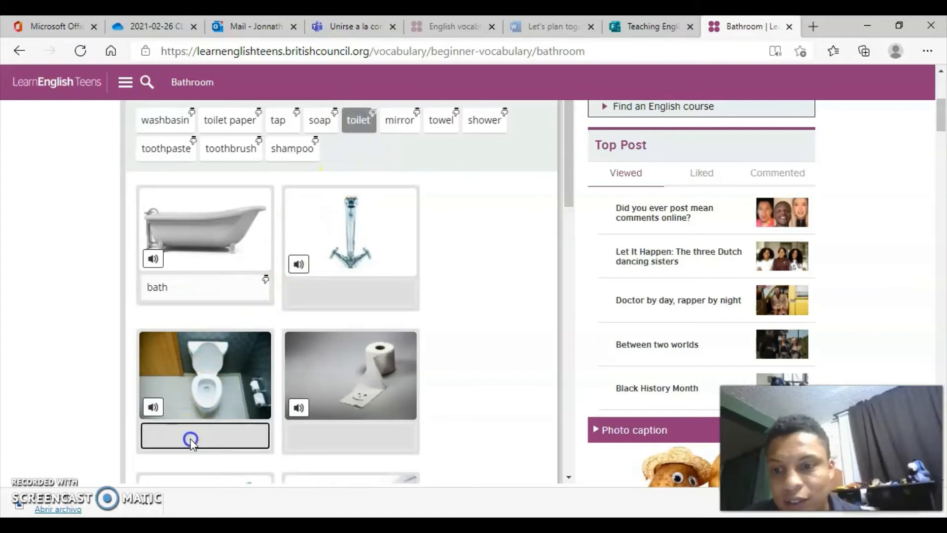
{"action": "left_click_drag", "start_coordinate": [359, 119], "coordinate": [205, 435]}
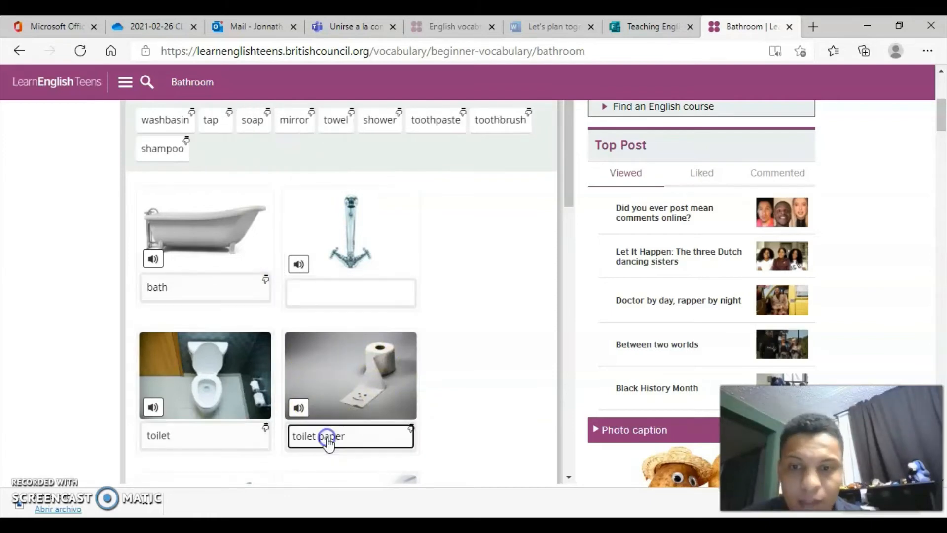
Scroll down through the remaining pictures of the matching exercise
{"action": "scroll", "scroll_direction": "down", "scroll_amount": 3}
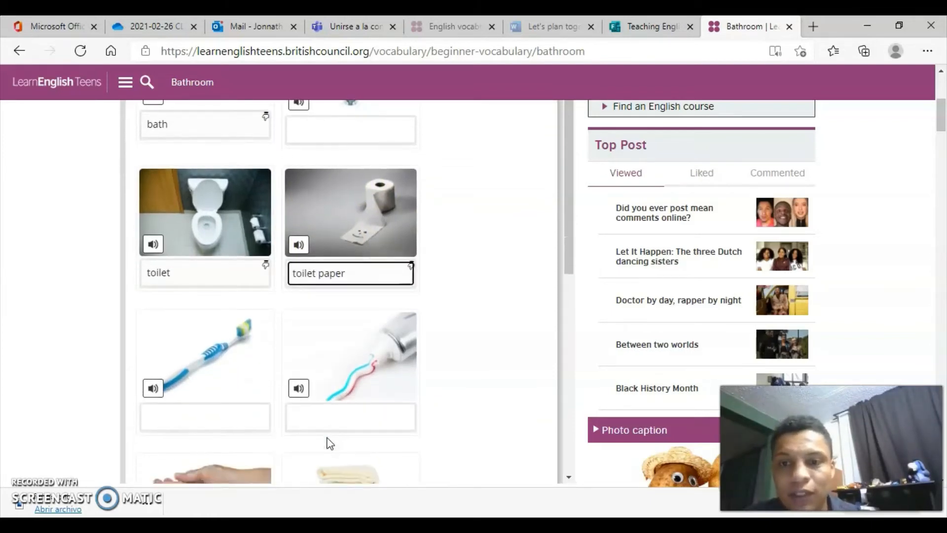
{"action": "scroll", "scroll_direction": "down", "scroll_amount": 3}
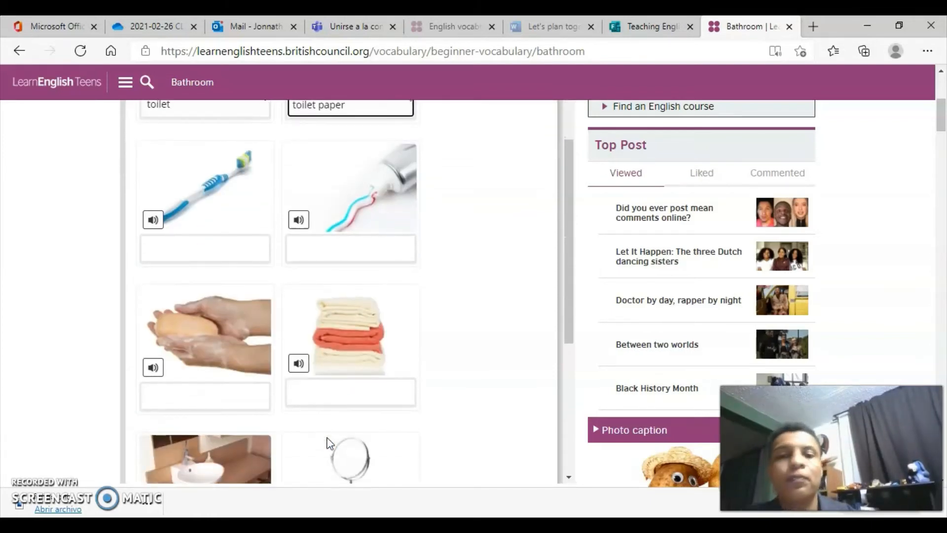
{"action": "scroll", "scroll_direction": "down", "scroll_amount": 3}
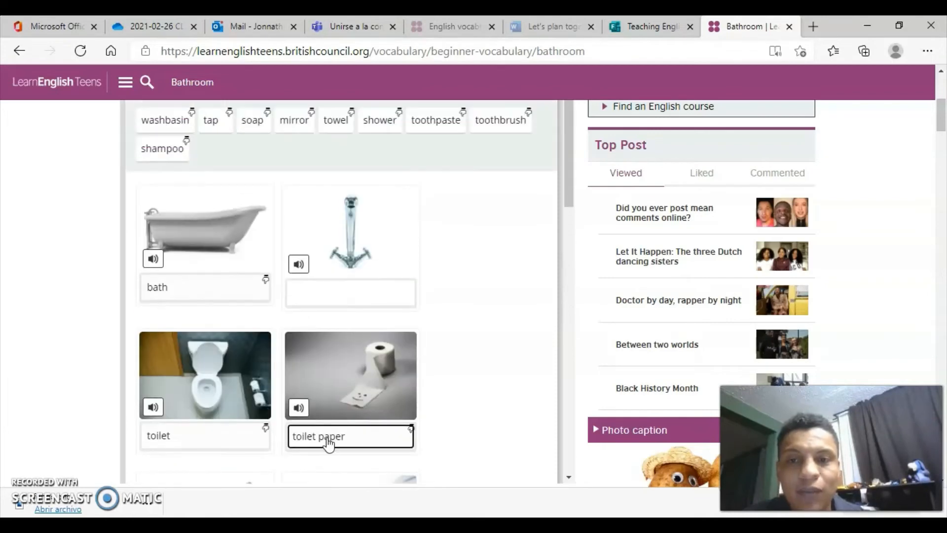
{"action": "scroll", "scroll_direction": "down", "scroll_amount": 3}
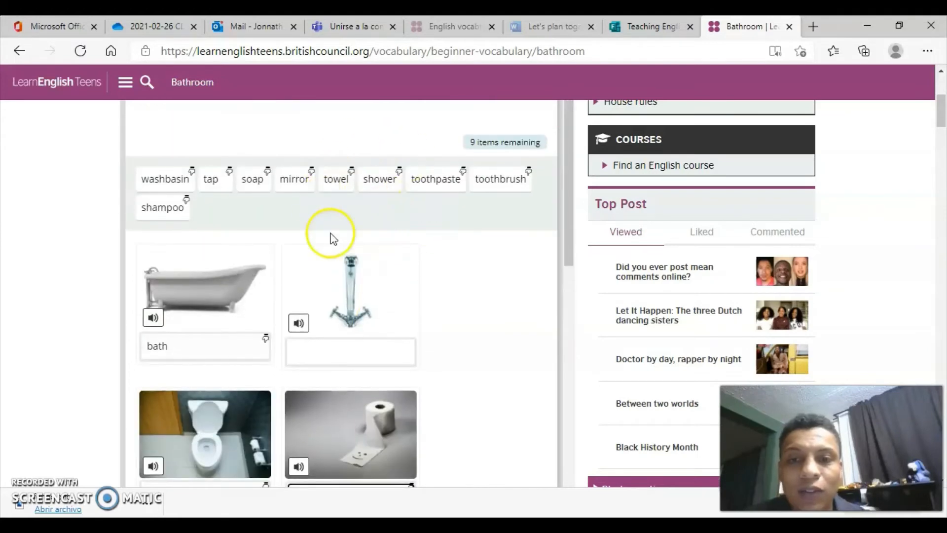
{"action": "scroll", "scroll_direction": "down", "scroll_amount": 3}
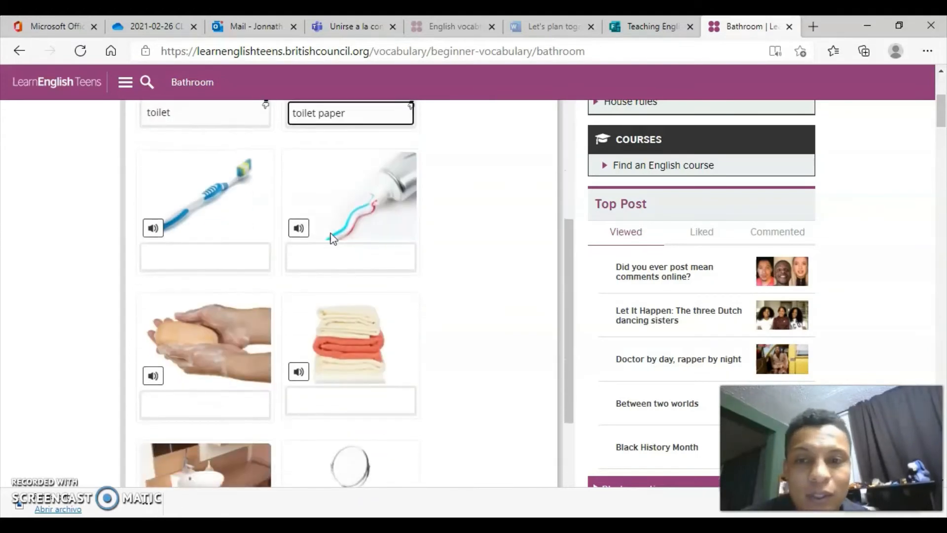
{"action": "scroll", "scroll_direction": "down", "scroll_amount": 3}
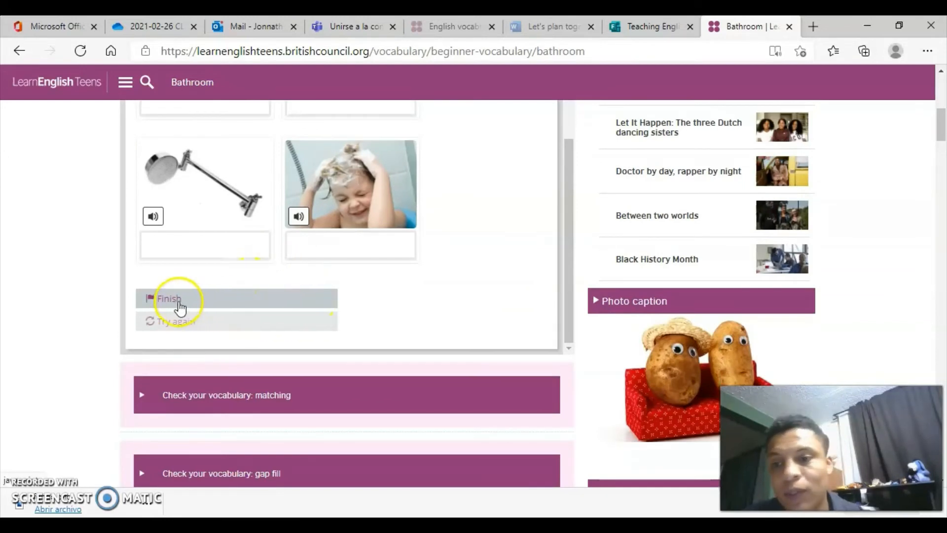
Finish the picture matching with 3 of 12 answered, dismiss the score and reach the definitions exercise
{"action": "left_click", "coordinate": [168, 298]}
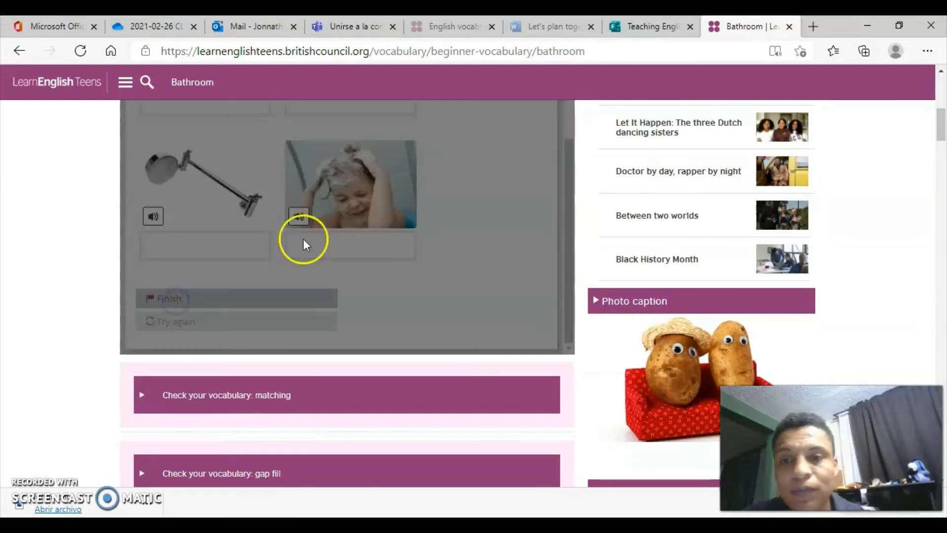
{"action": "left_click", "coordinate": [170, 298]}
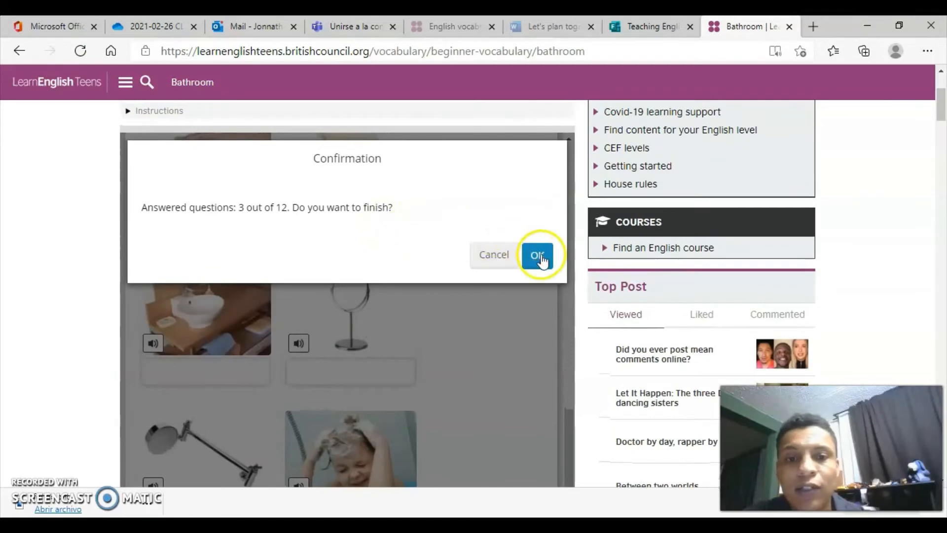
{"action": "left_click", "coordinate": [537, 255]}
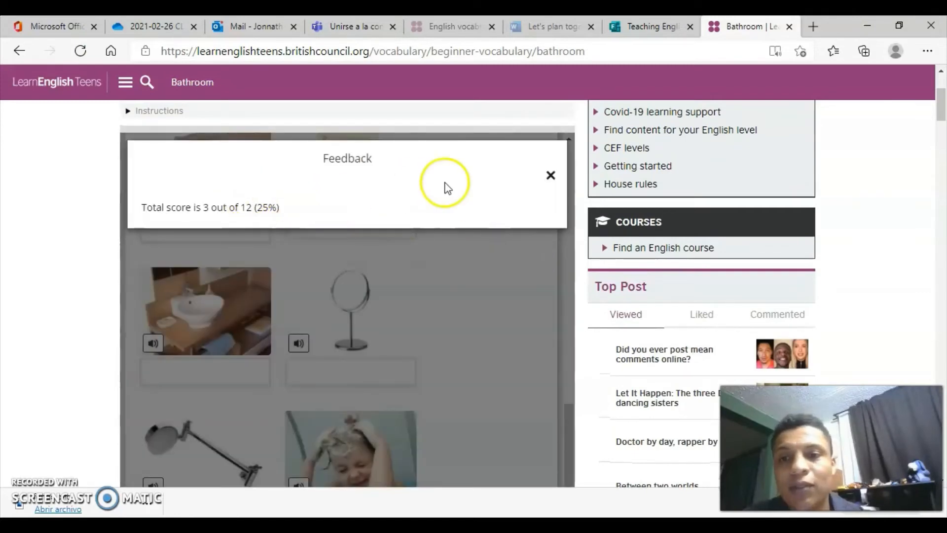
{"action": "left_click", "coordinate": [551, 176]}
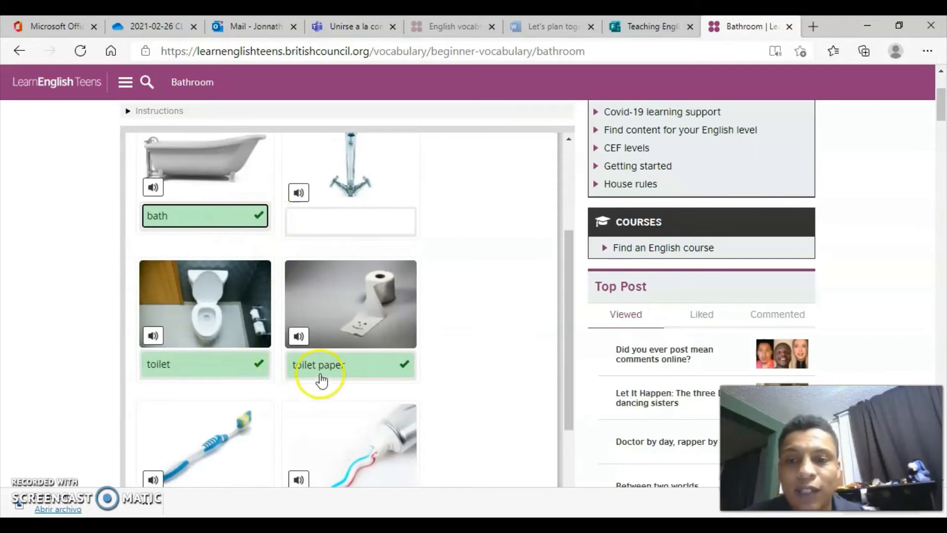
{"action": "scroll", "scroll_direction": "down", "scroll_amount": 3}
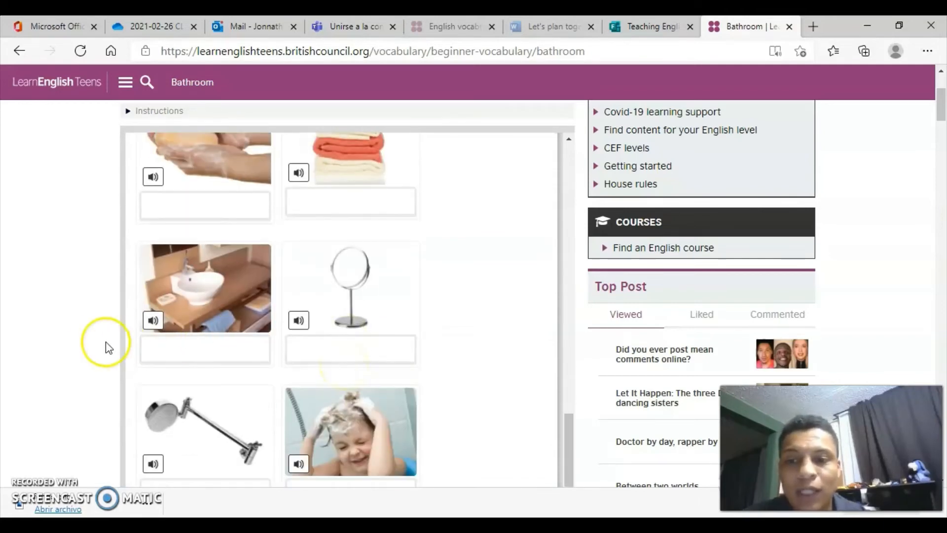
{"action": "scroll", "scroll_direction": "down", "scroll_amount": 3}
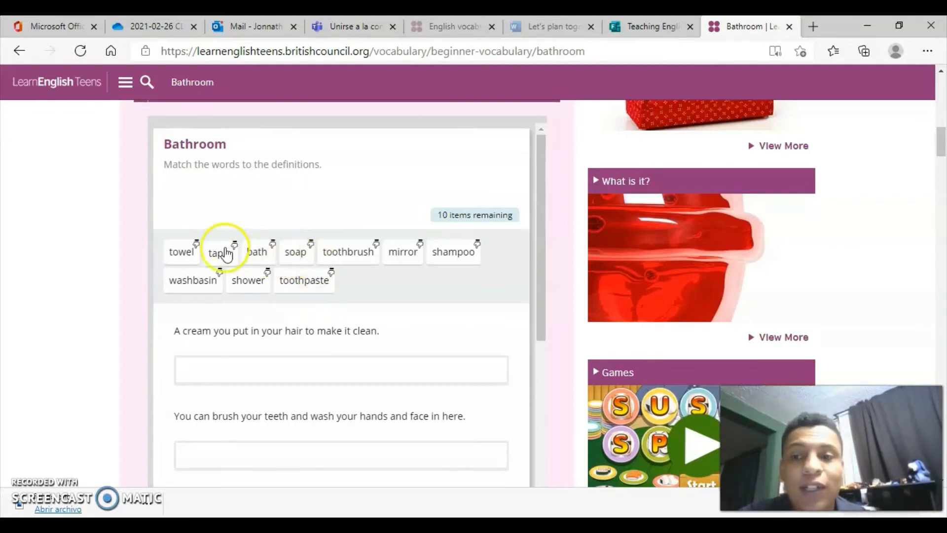
{"action": "mouse_move", "coordinate": [181, 252]}
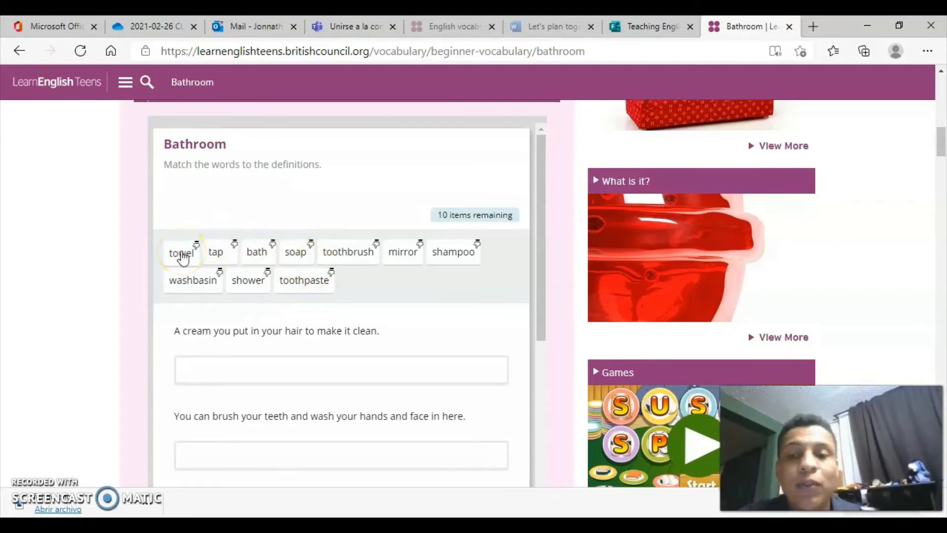
Scroll down to the definition of a cream you put in your hair
{"action": "scroll", "scroll_direction": "down", "scroll_amount": 3}
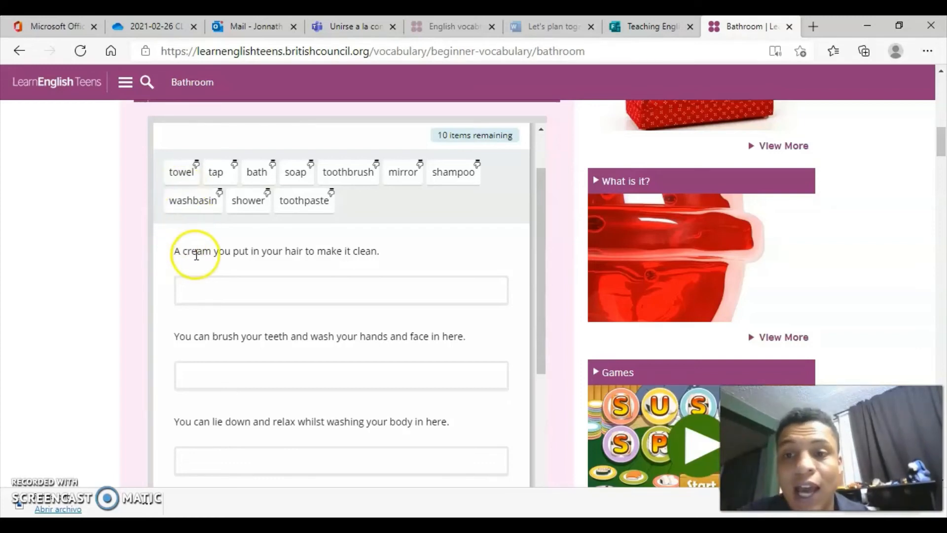
{"action": "mouse_move", "coordinate": [367, 254]}
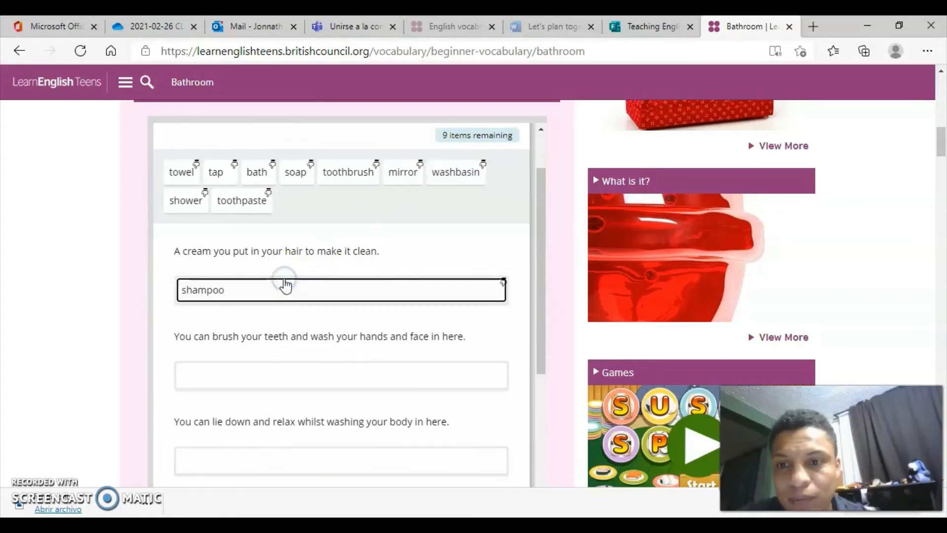
{"action": "mouse_move", "coordinate": [296, 314]}
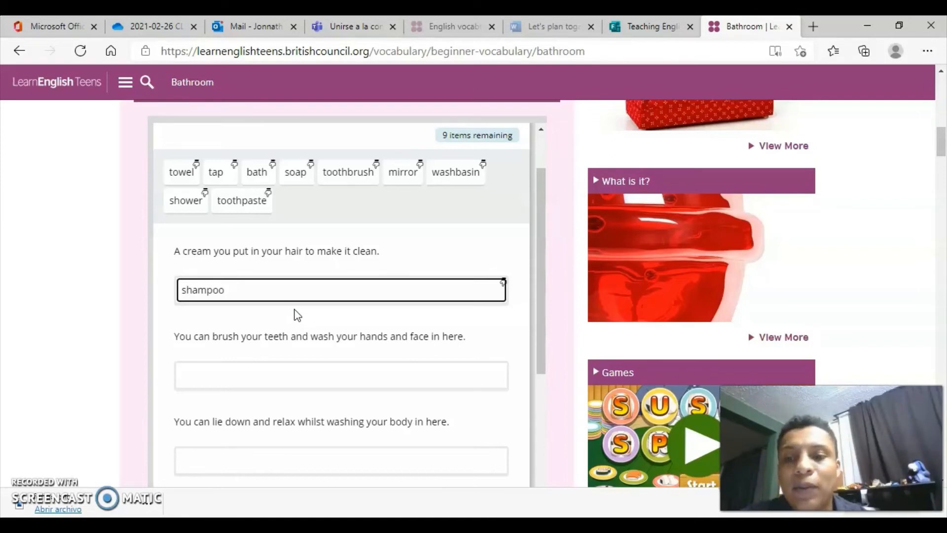
{"action": "mouse_move", "coordinate": [327, 347]}
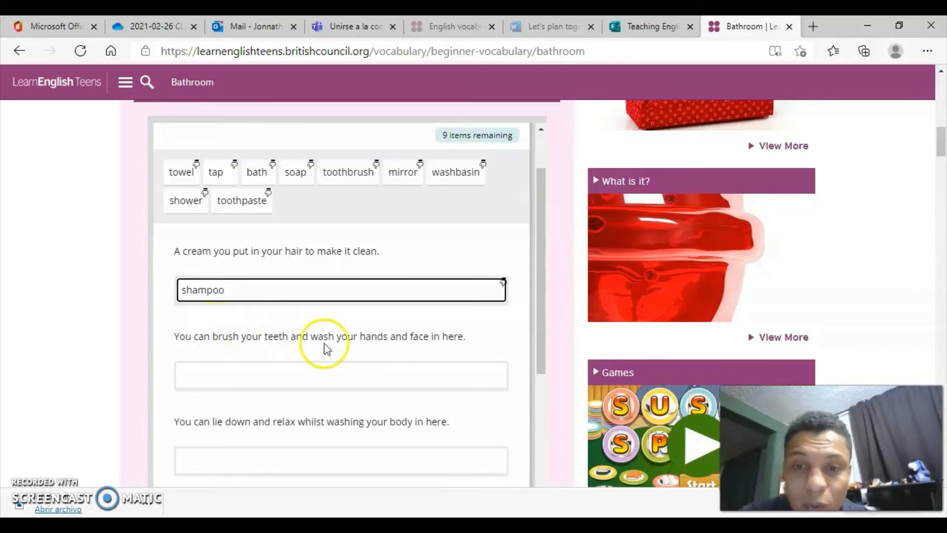
{"action": "mouse_move", "coordinate": [472, 344]}
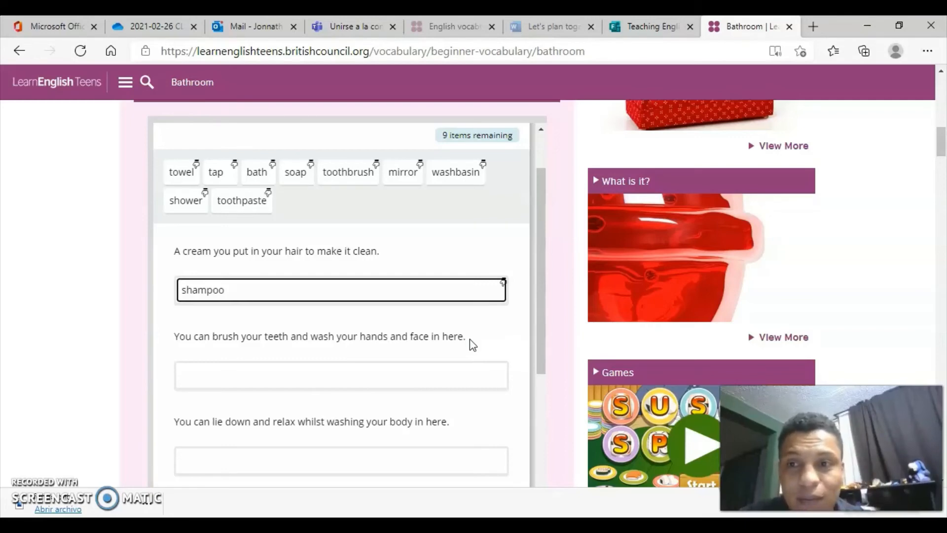
Place washbasin under the teeth-and-face definition and continue down the exercise
{"action": "left_click", "coordinate": [357, 294]}
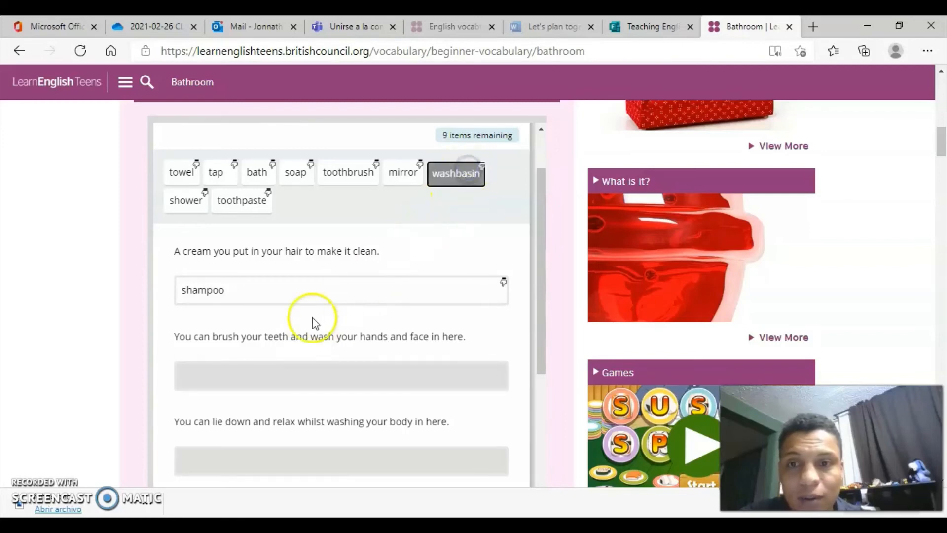
{"action": "left_click_drag", "start_coordinate": [456, 174], "coordinate": [340, 375]}
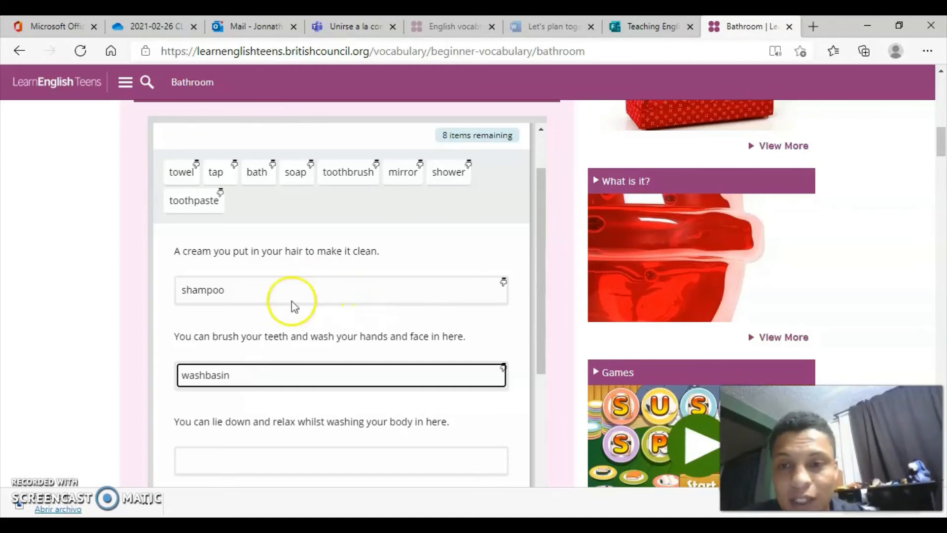
{"action": "scroll", "scroll_direction": "down", "scroll_amount": 3}
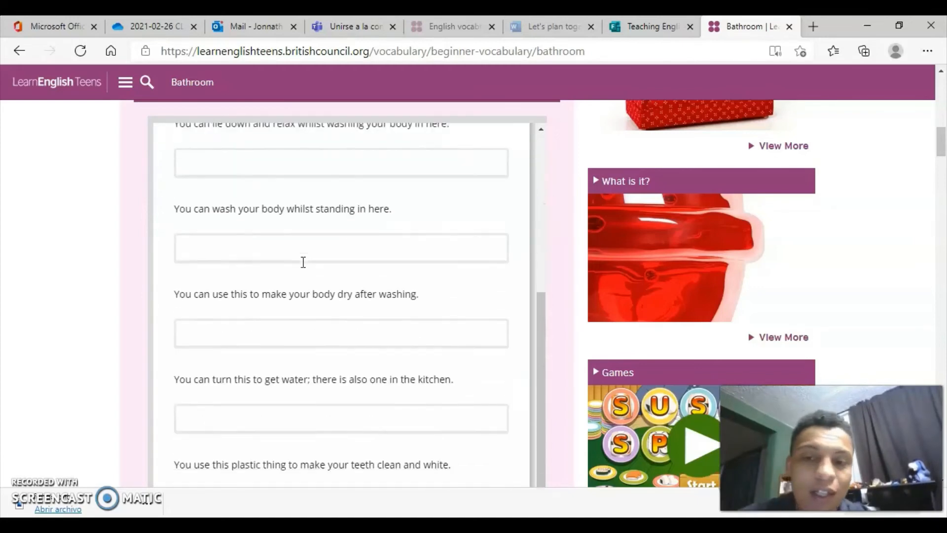
{"action": "scroll", "scroll_direction": "down", "scroll_amount": 3}
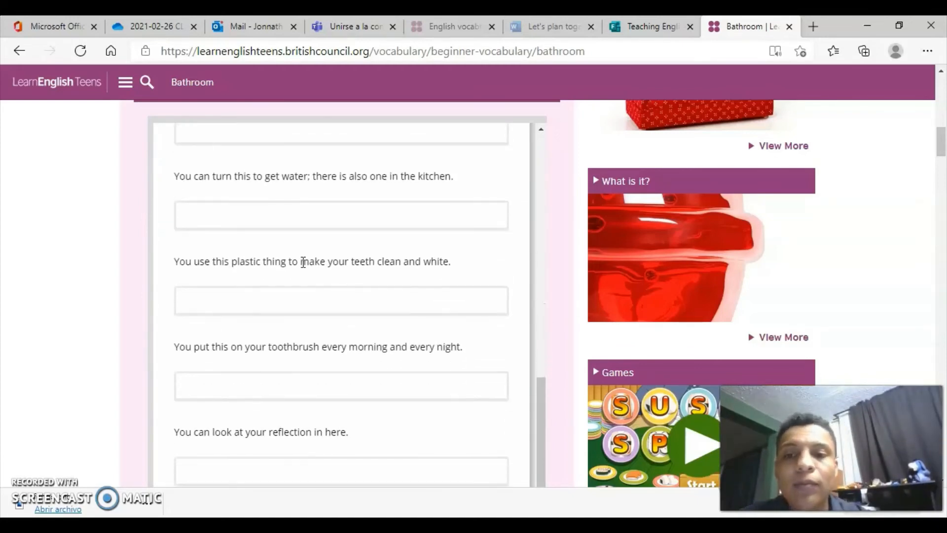
{"action": "scroll", "scroll_direction": "down", "scroll_amount": 3}
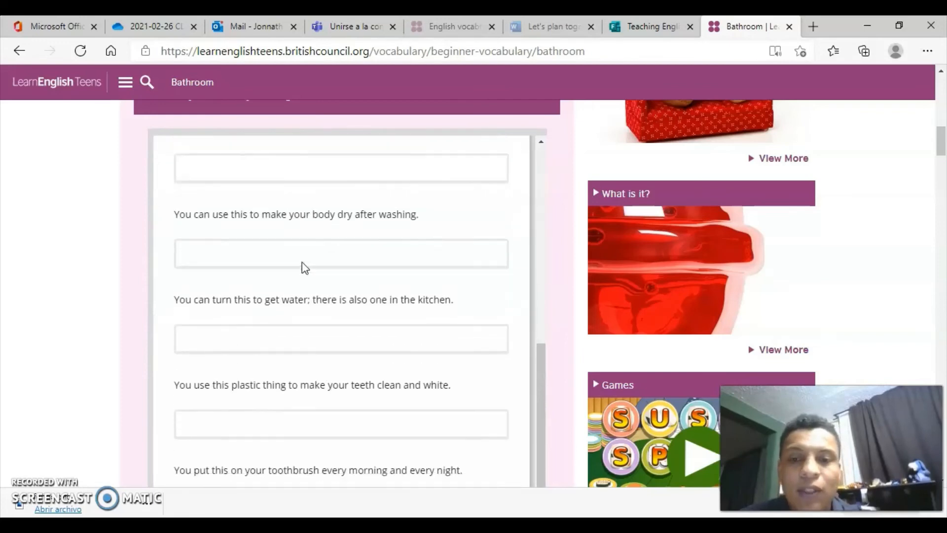
Scroll past Finish to the 'Check your vocabulary: gap fill' section
{"action": "scroll", "scroll_direction": "down", "scroll_amount": 3}
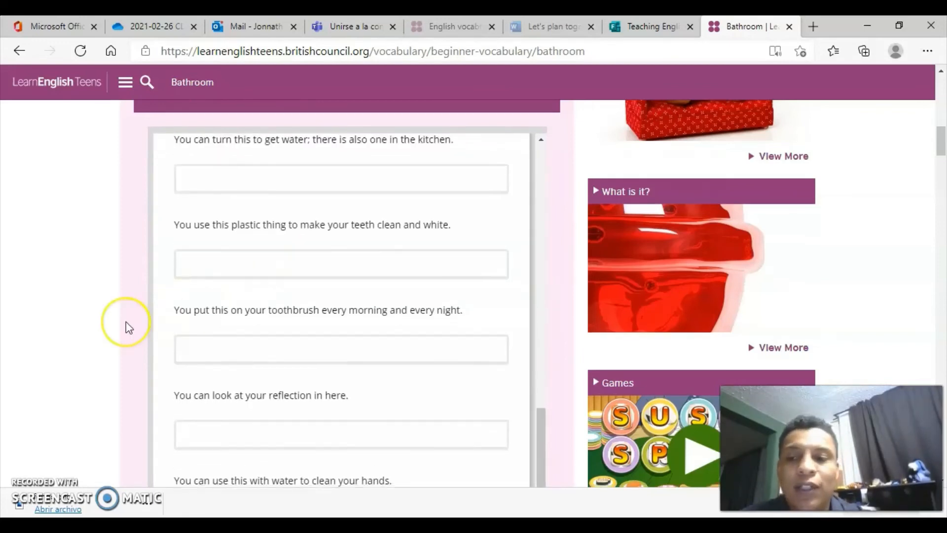
{"action": "scroll", "scroll_direction": "down", "scroll_amount": 3}
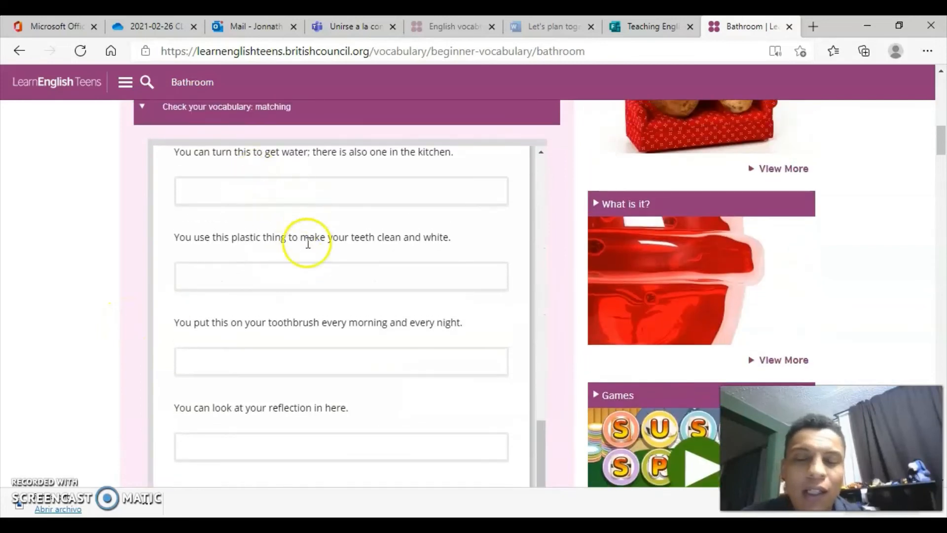
{"action": "scroll", "scroll_direction": "down", "scroll_amount": 3}
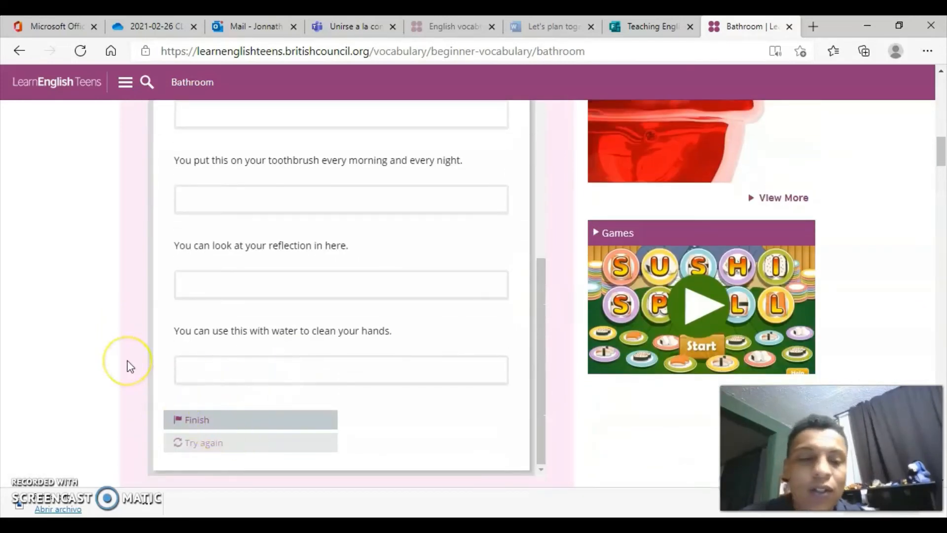
{"action": "scroll", "scroll_direction": "down", "scroll_amount": 3}
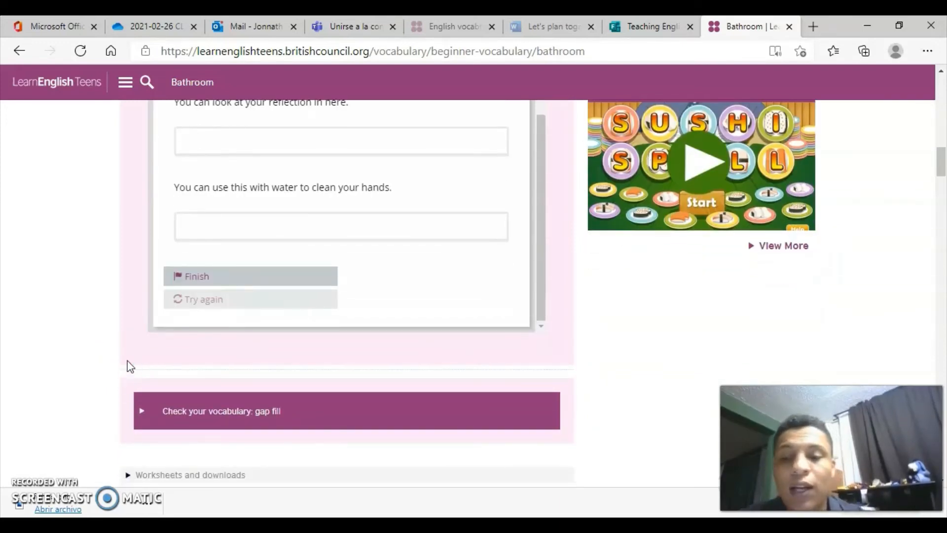
{"action": "scroll", "scroll_direction": "down", "scroll_amount": 3}
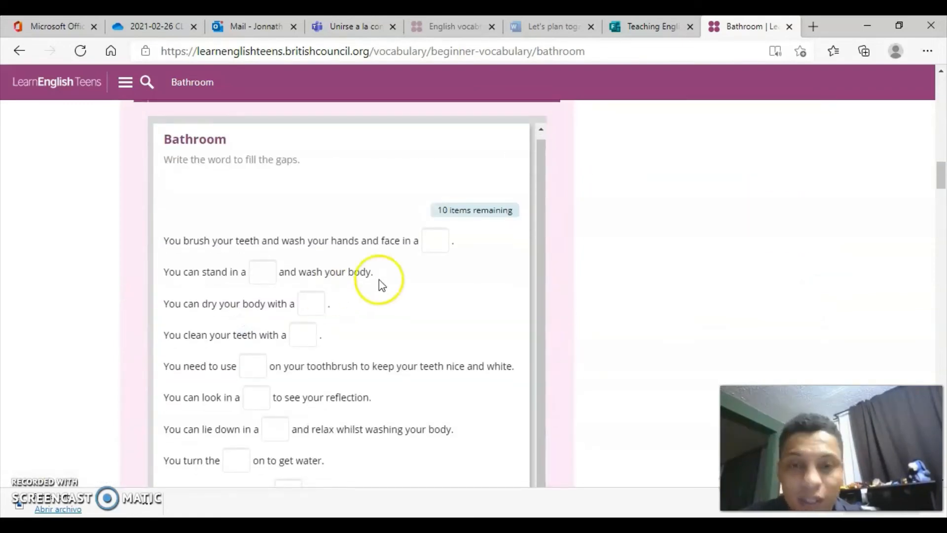
Answer the first gap-fill sentence about brushing teeth with 'washbasin', correcting a mistyped start
{"action": "left_click", "coordinate": [434, 241]}
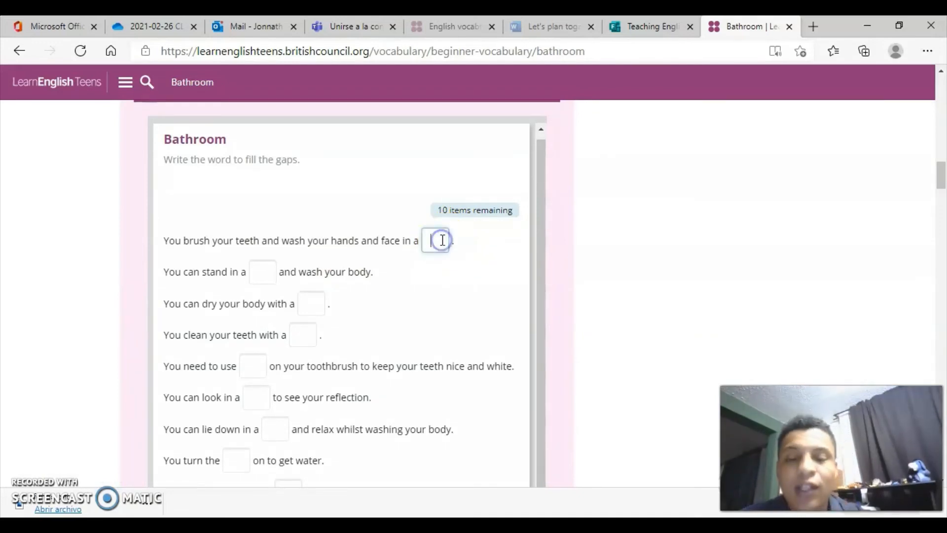
{"action": "left_click", "coordinate": [436, 240]}
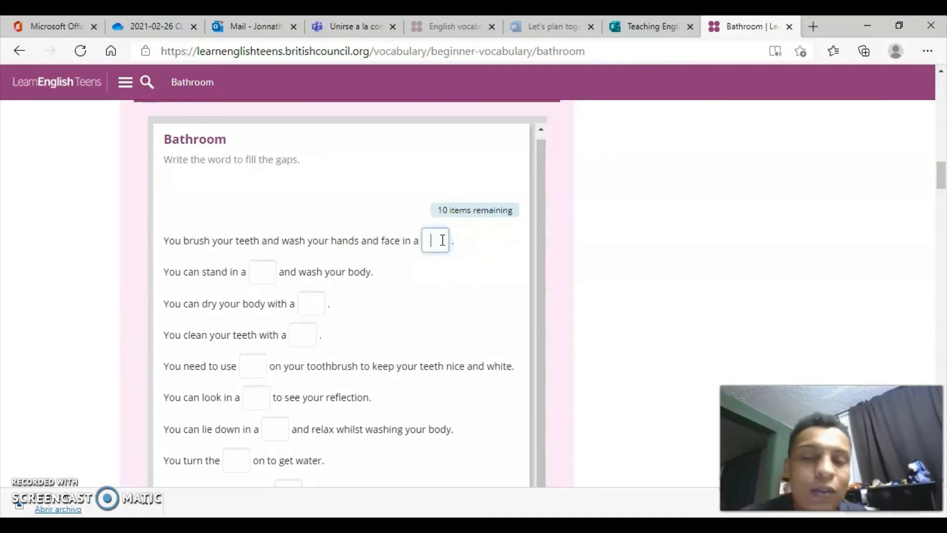
{"action": "type", "text": "mypbn"}
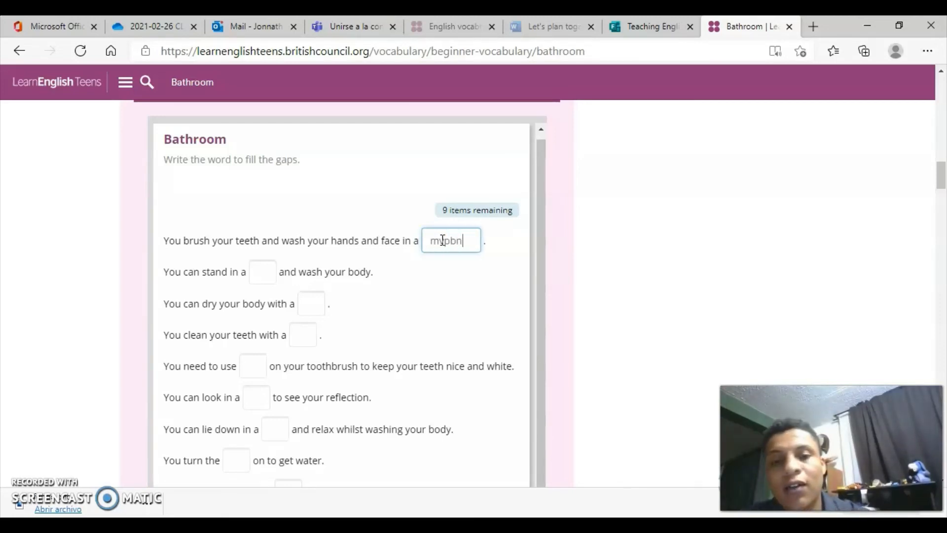
{"action": "key", "text": "Backspace"}
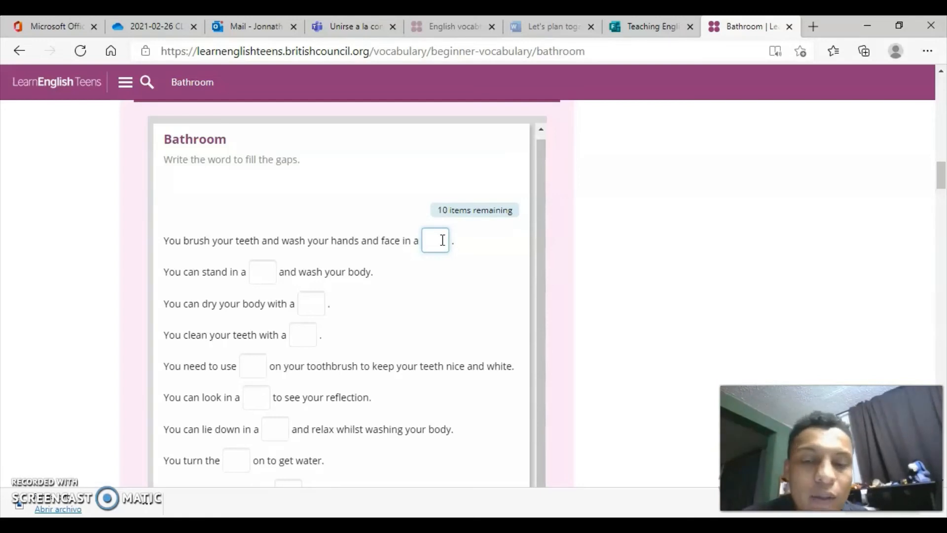
{"action": "left_click", "coordinate": [434, 241]}
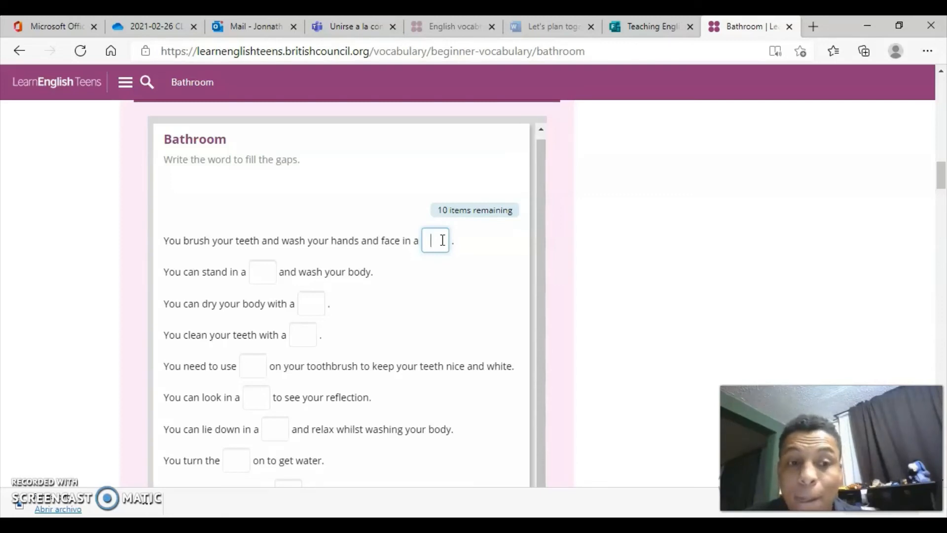
{"action": "type", "text": "w"}
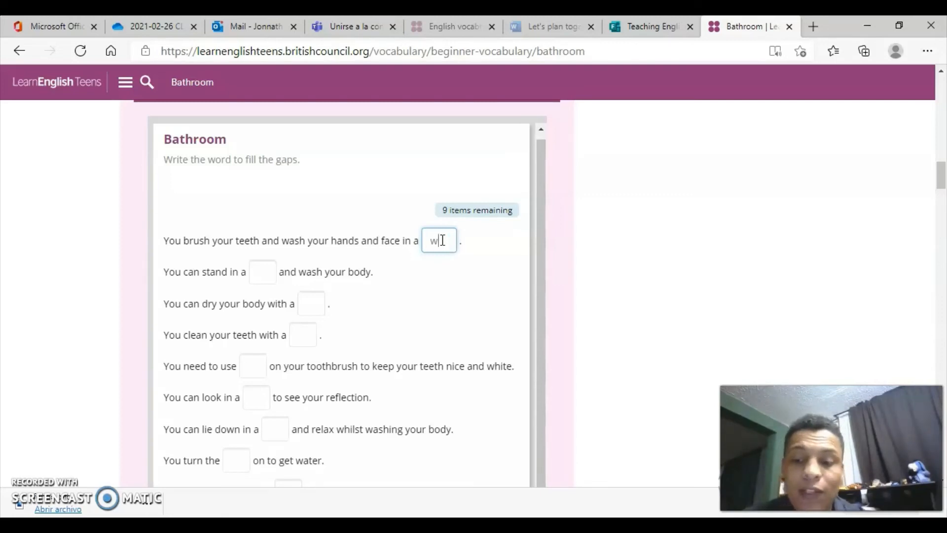
{"action": "type", "text": "ashbasin"}
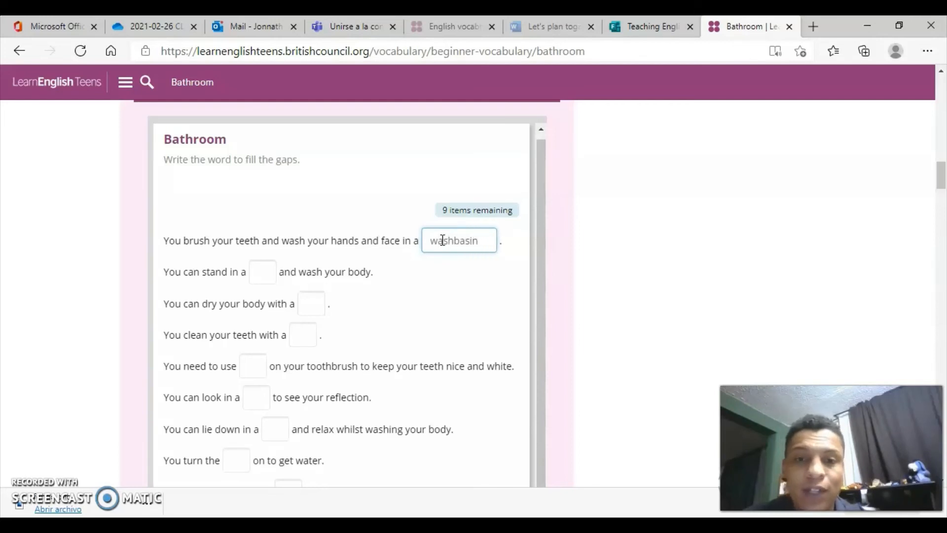
{"action": "left_click", "coordinate": [504, 264]}
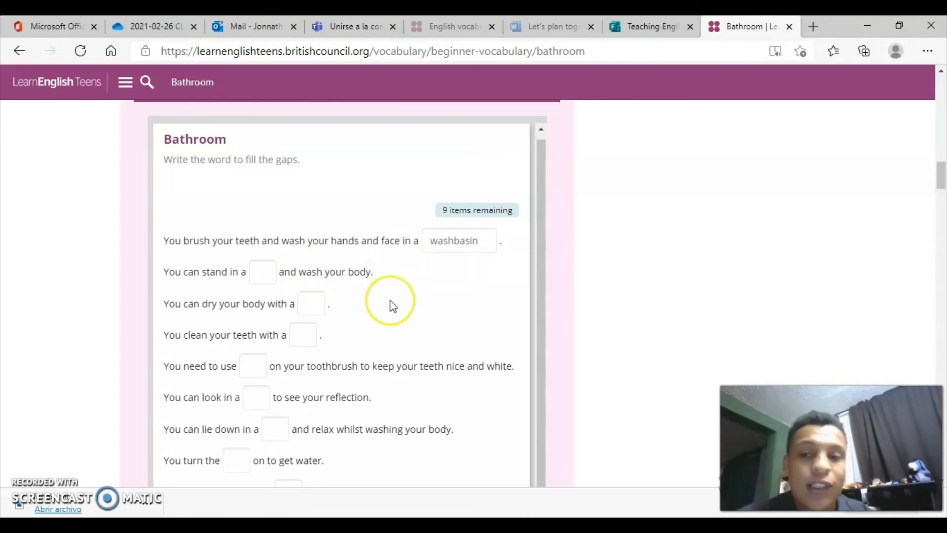
{"action": "scroll", "scroll_direction": "down", "scroll_amount": 3}
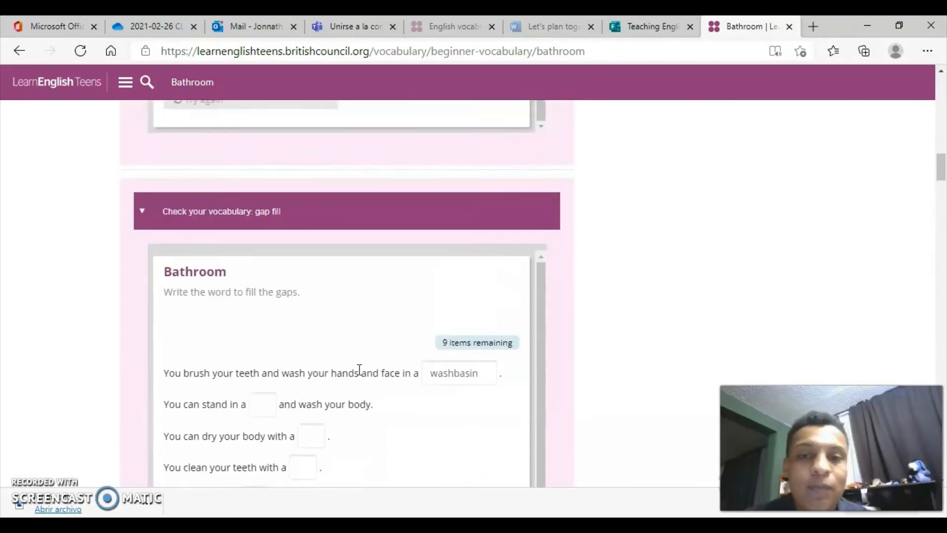
Leave the Bathroom page via the browser Back button to the vocabulary topics grid
{"action": "scroll", "scroll_direction": "down", "scroll_amount": 3}
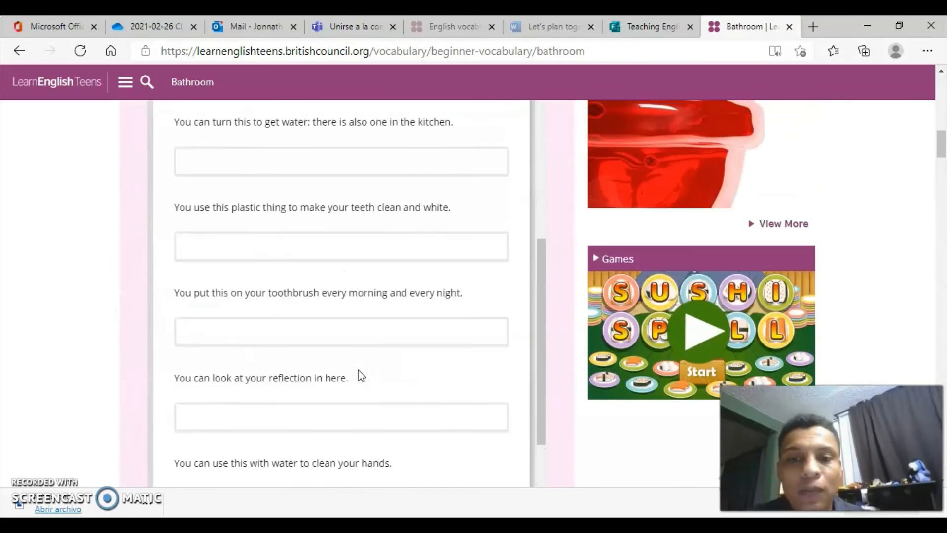
{"action": "scroll", "scroll_direction": "down", "scroll_amount": 3}
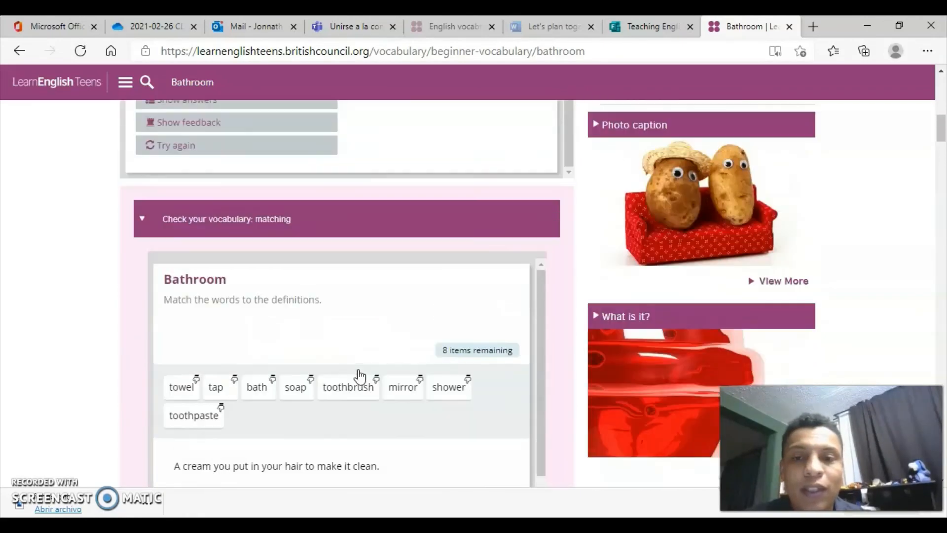
{"action": "scroll", "scroll_direction": "down", "scroll_amount": 3}
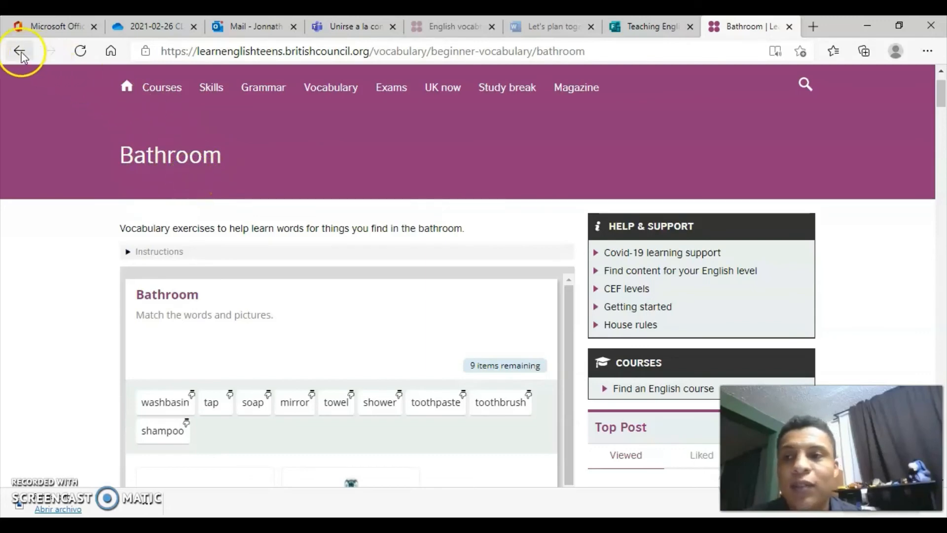
{"action": "mouse_move", "coordinate": [19, 50]}
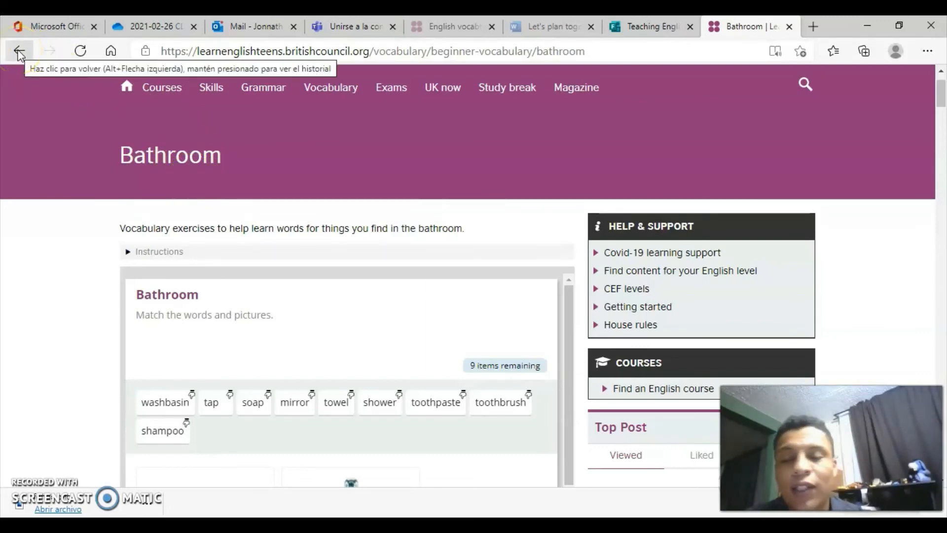
{"action": "left_click", "coordinate": [18, 50]}
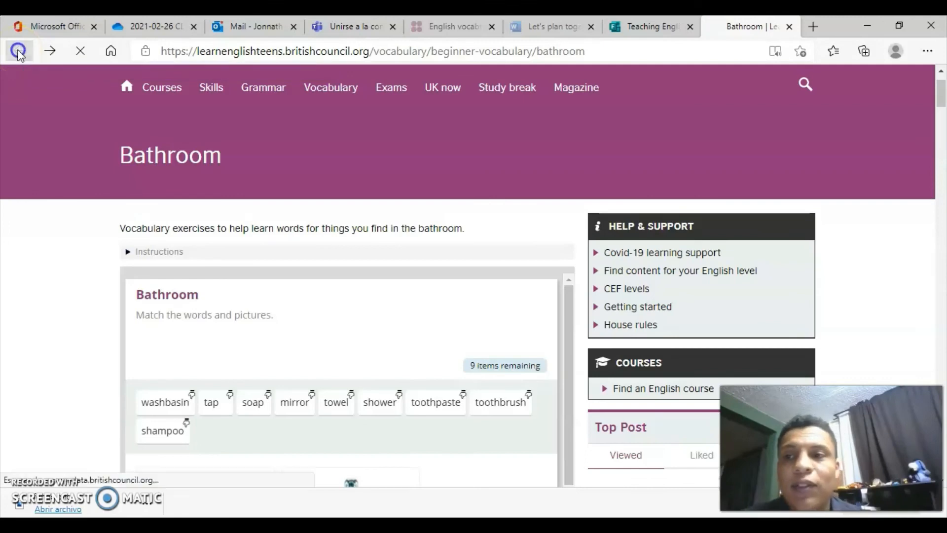
{"action": "left_click", "coordinate": [15, 50]}
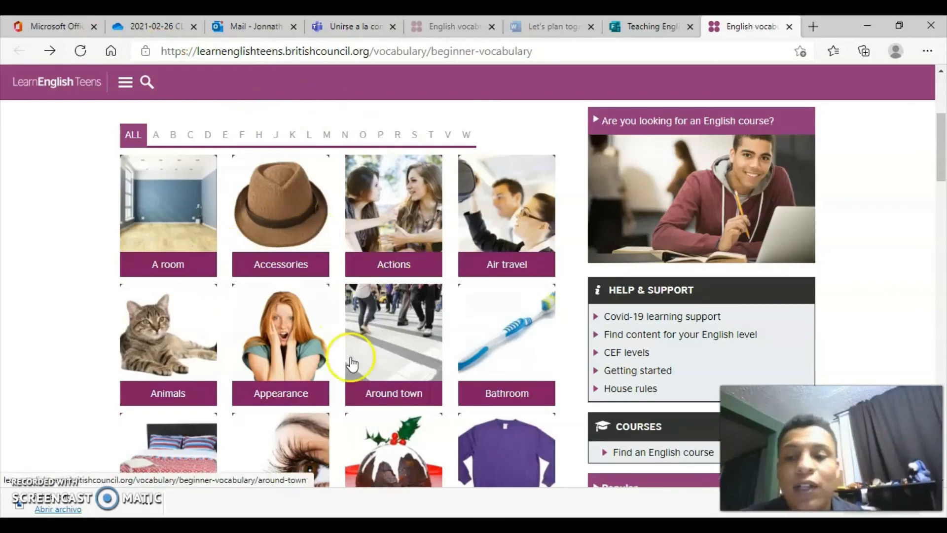
Browse the topic tiles down to Sporting events, Transport and Vegetables, up and down again
{"action": "scroll", "scroll_direction": "down", "scroll_amount": 3}
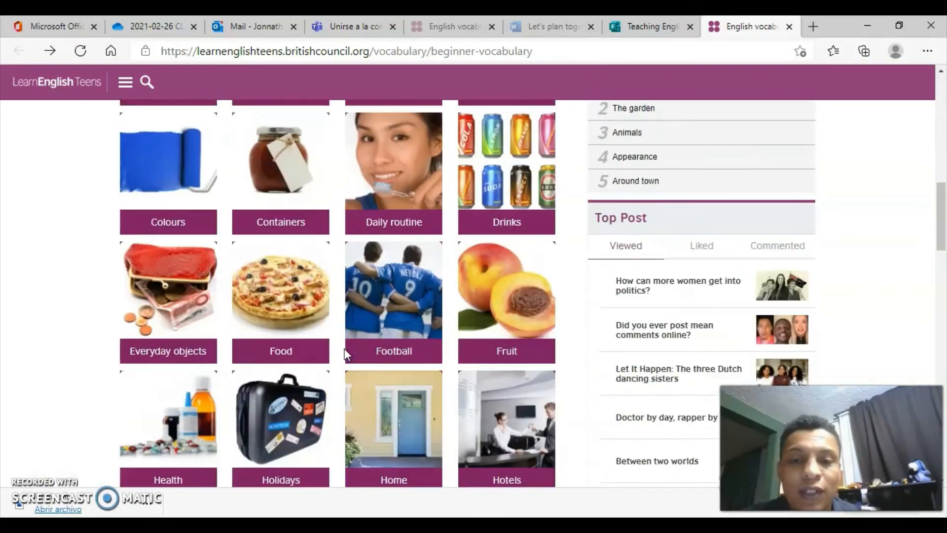
{"action": "scroll", "scroll_direction": "down", "scroll_amount": 3}
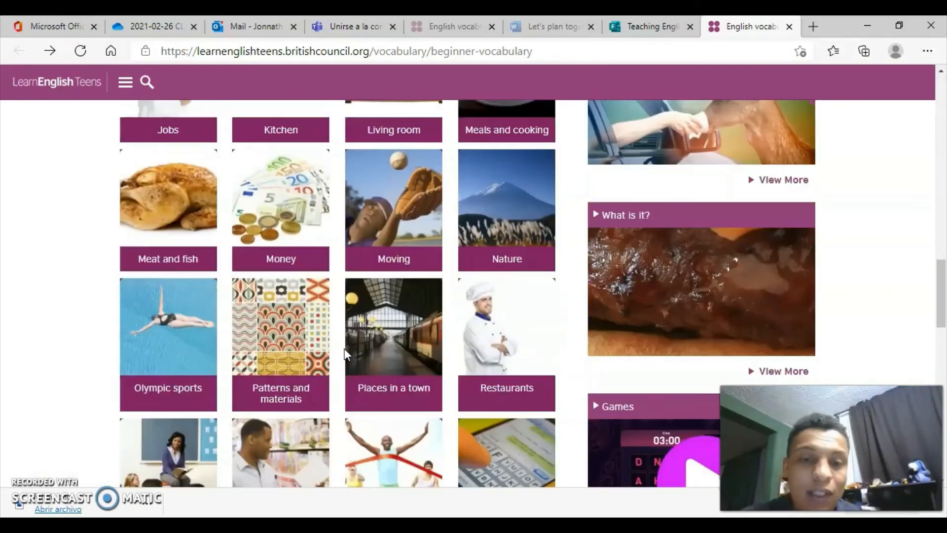
{"action": "scroll", "scroll_direction": "down", "scroll_amount": 3}
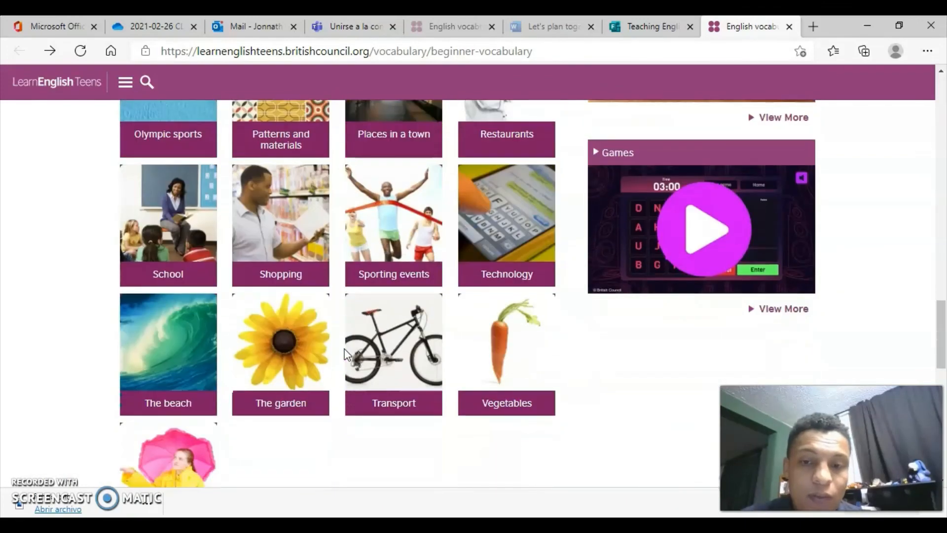
{"action": "scroll", "scroll_direction": "up", "scroll_amount": 3}
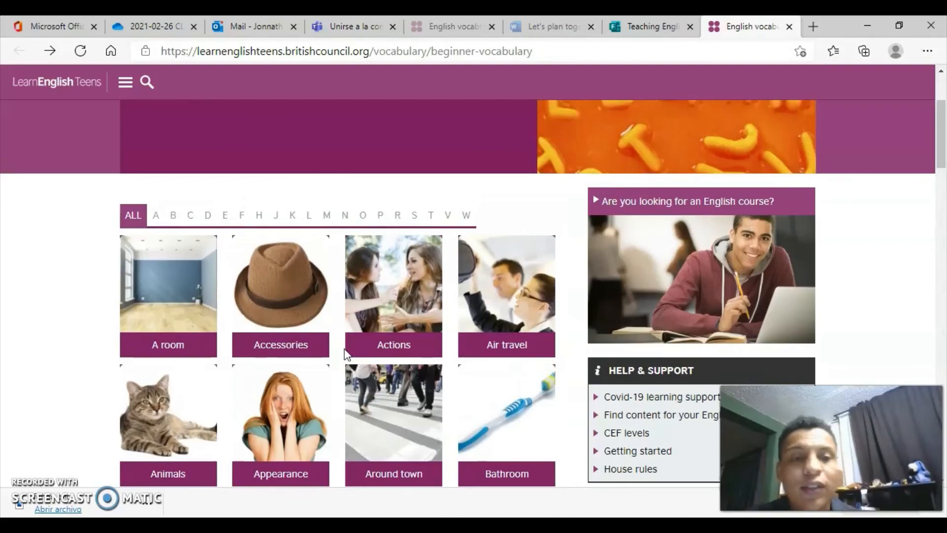
{"action": "scroll", "scroll_direction": "down", "scroll_amount": 3}
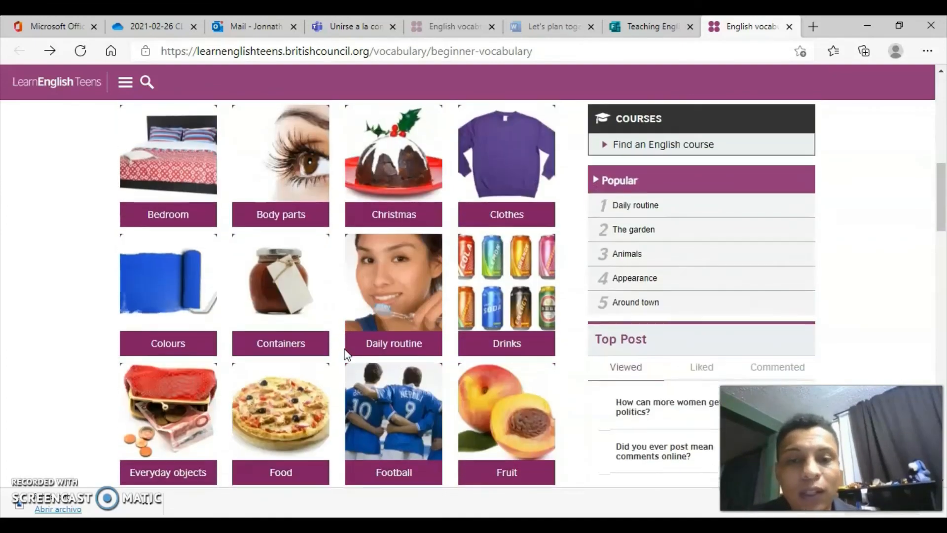
{"action": "scroll", "scroll_direction": "down", "scroll_amount": 3}
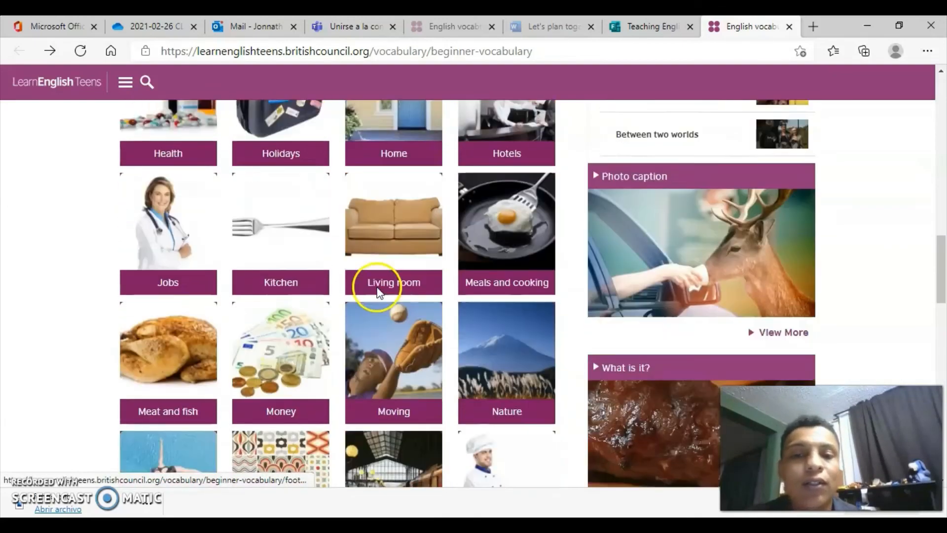
{"action": "scroll", "scroll_direction": "down", "scroll_amount": 3}
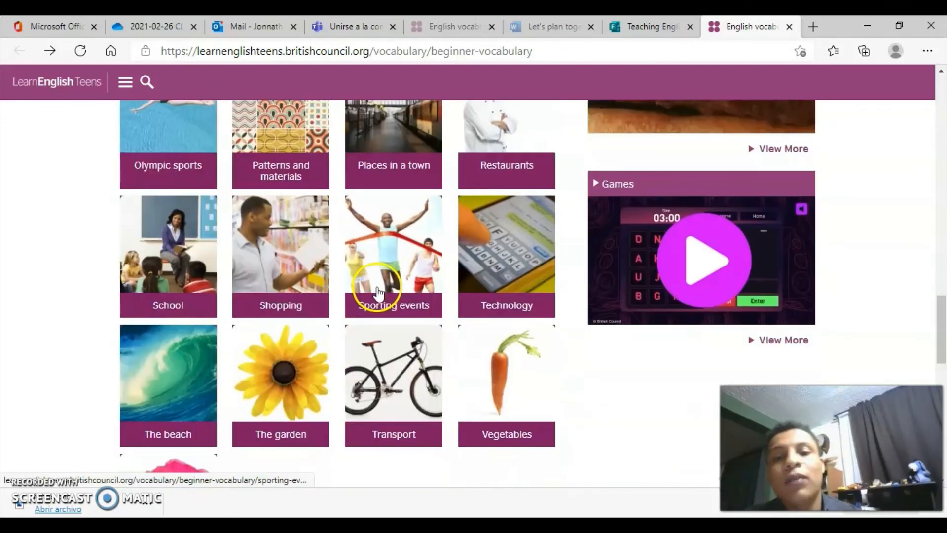
{"action": "mouse_move", "coordinate": [394, 290]}
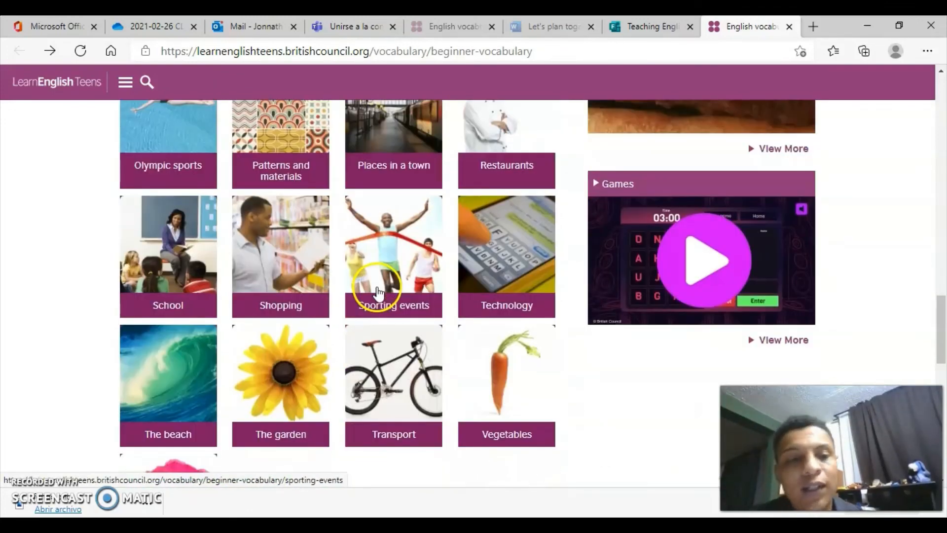